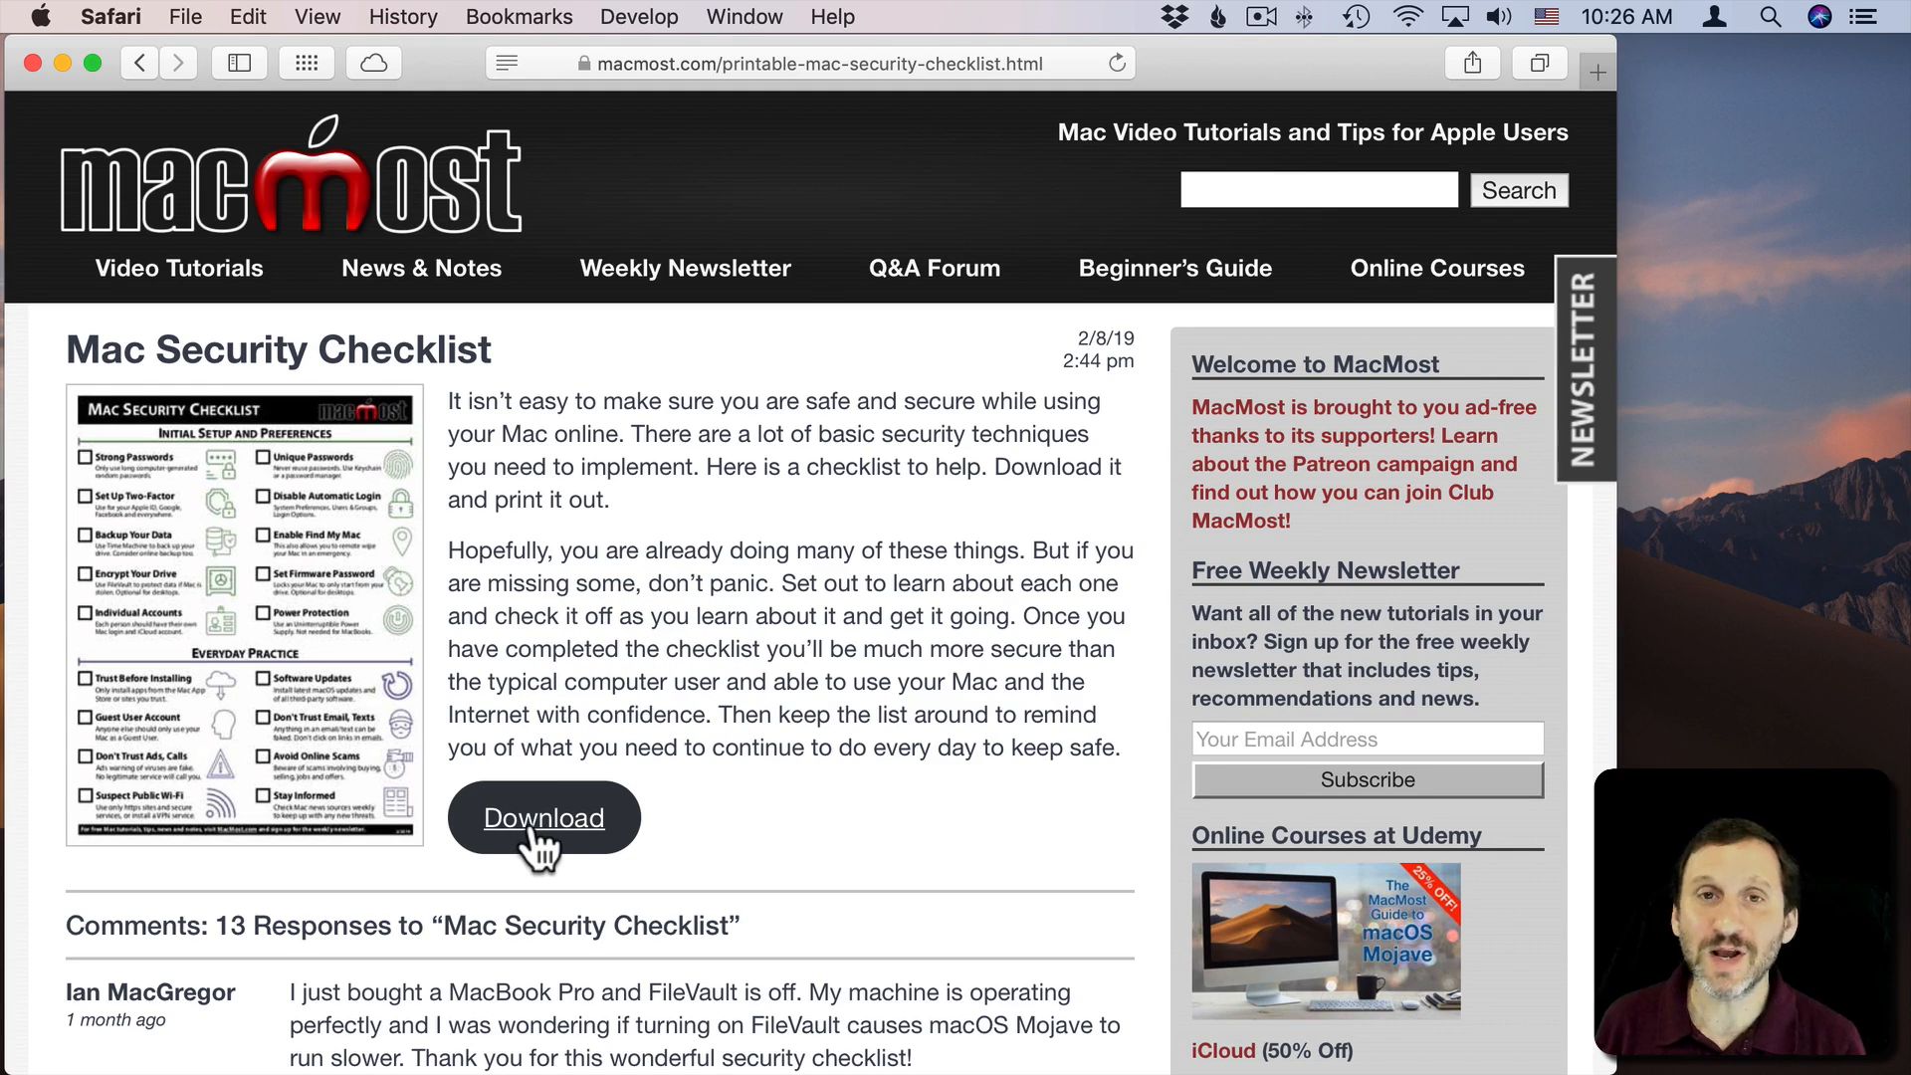
Step: Download the Mac Security Checklist PDF from the MacMost article page
left_click(544, 817)
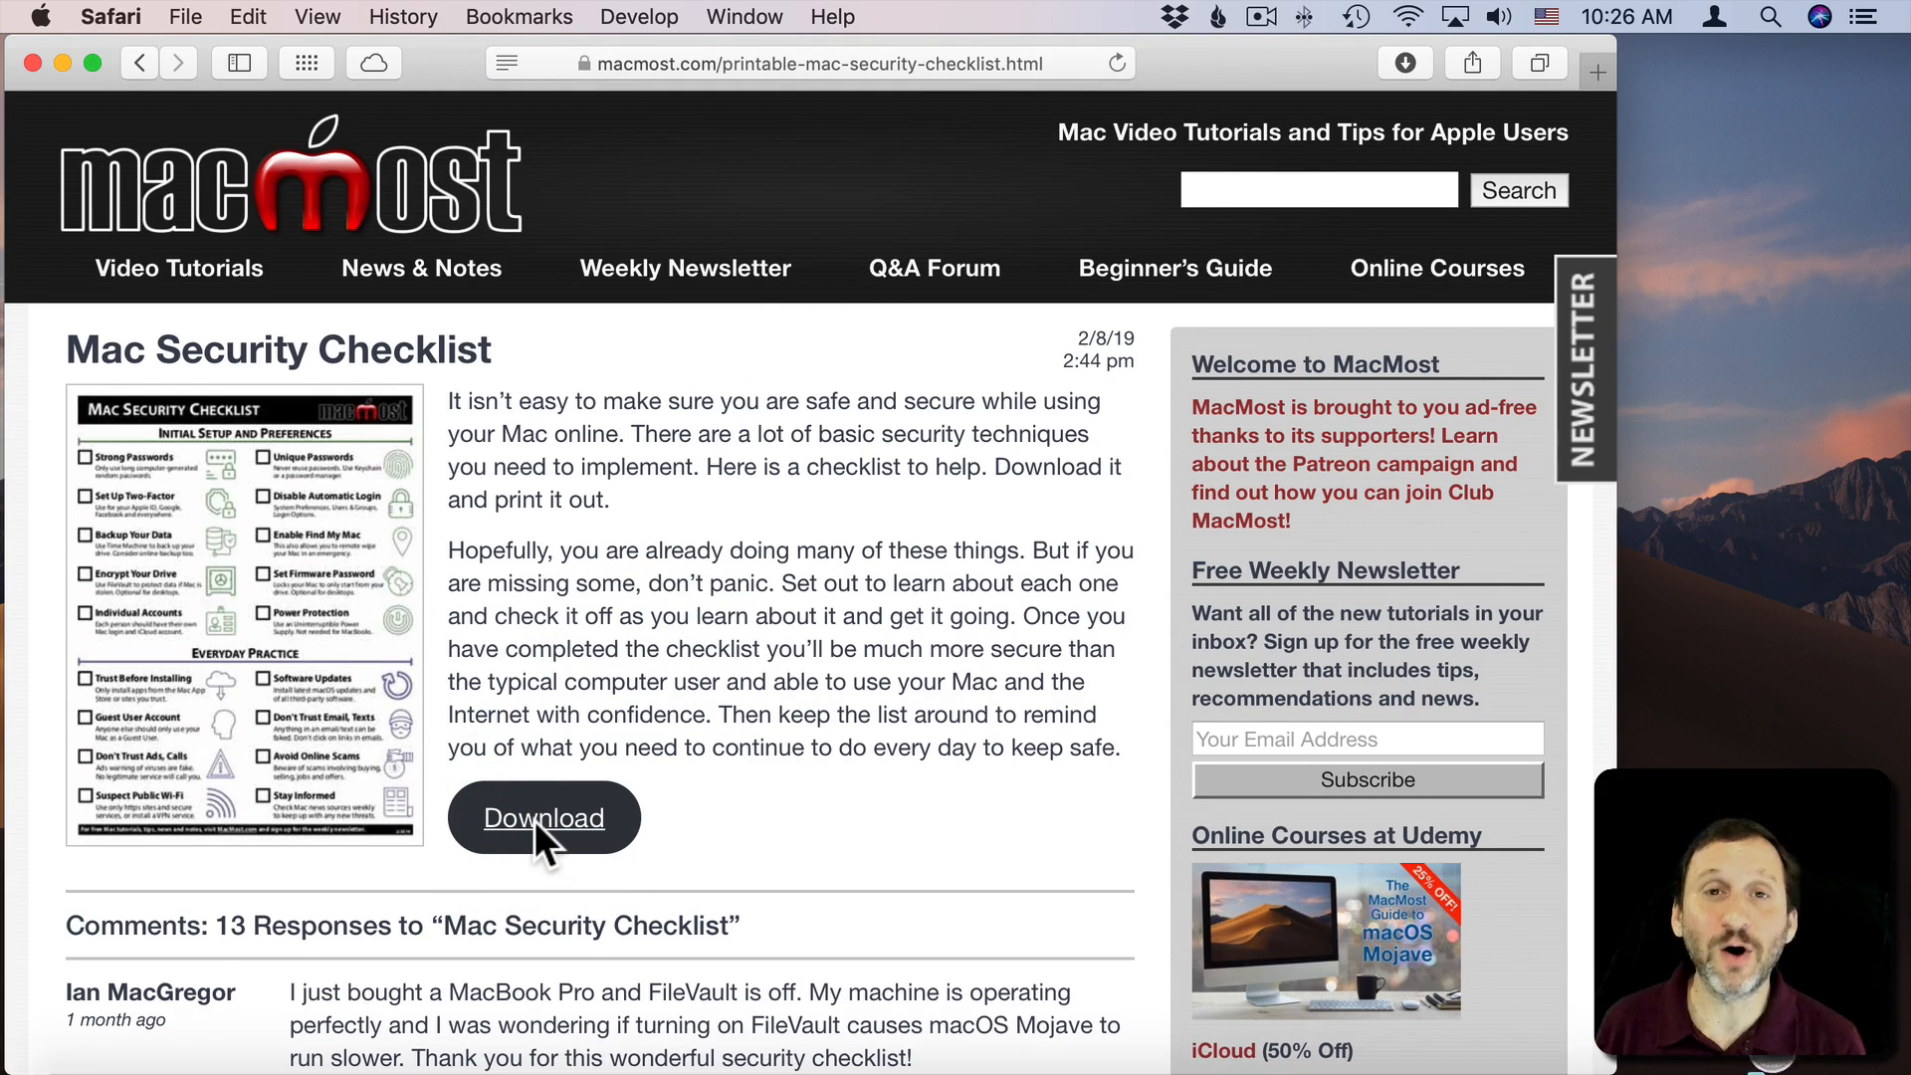
mouse_move(165, 40)
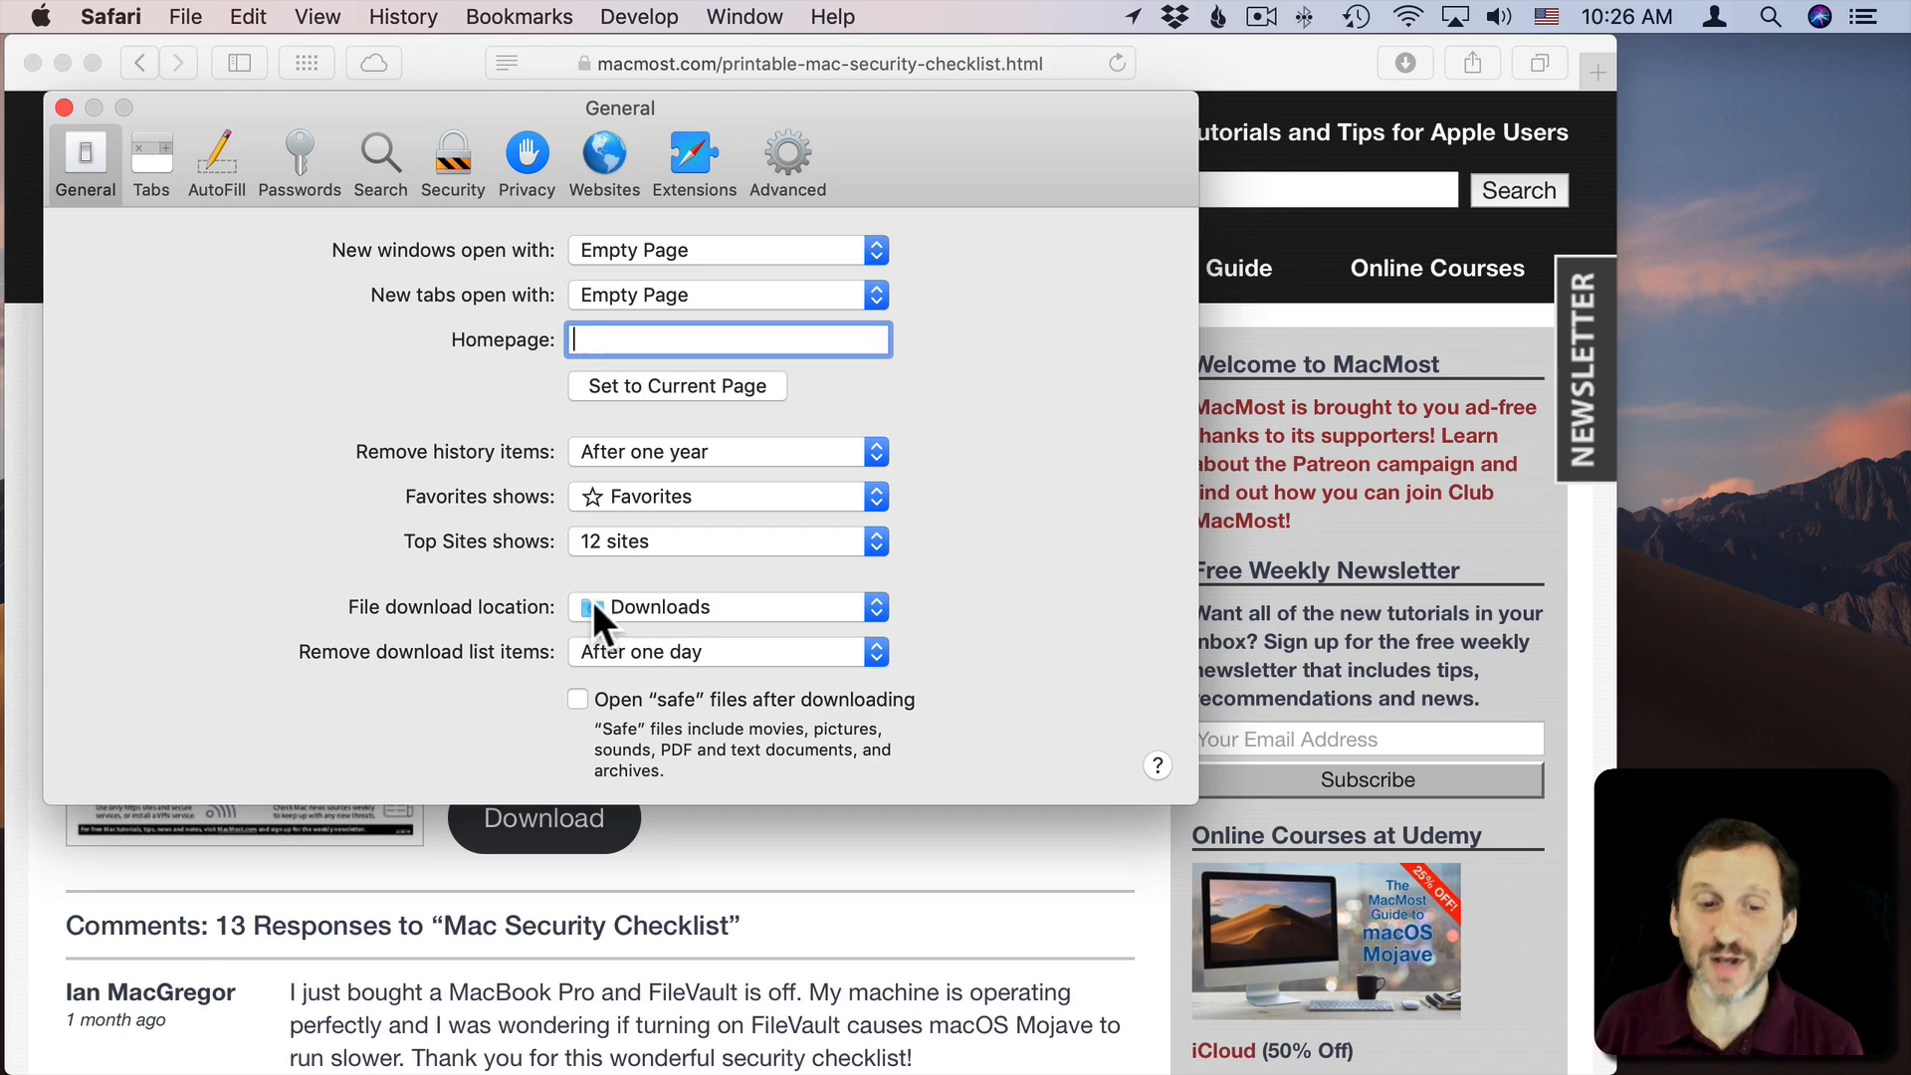
Step: Show the File download location choices in General preferences, leaving it on Downloads
left_click(728, 607)
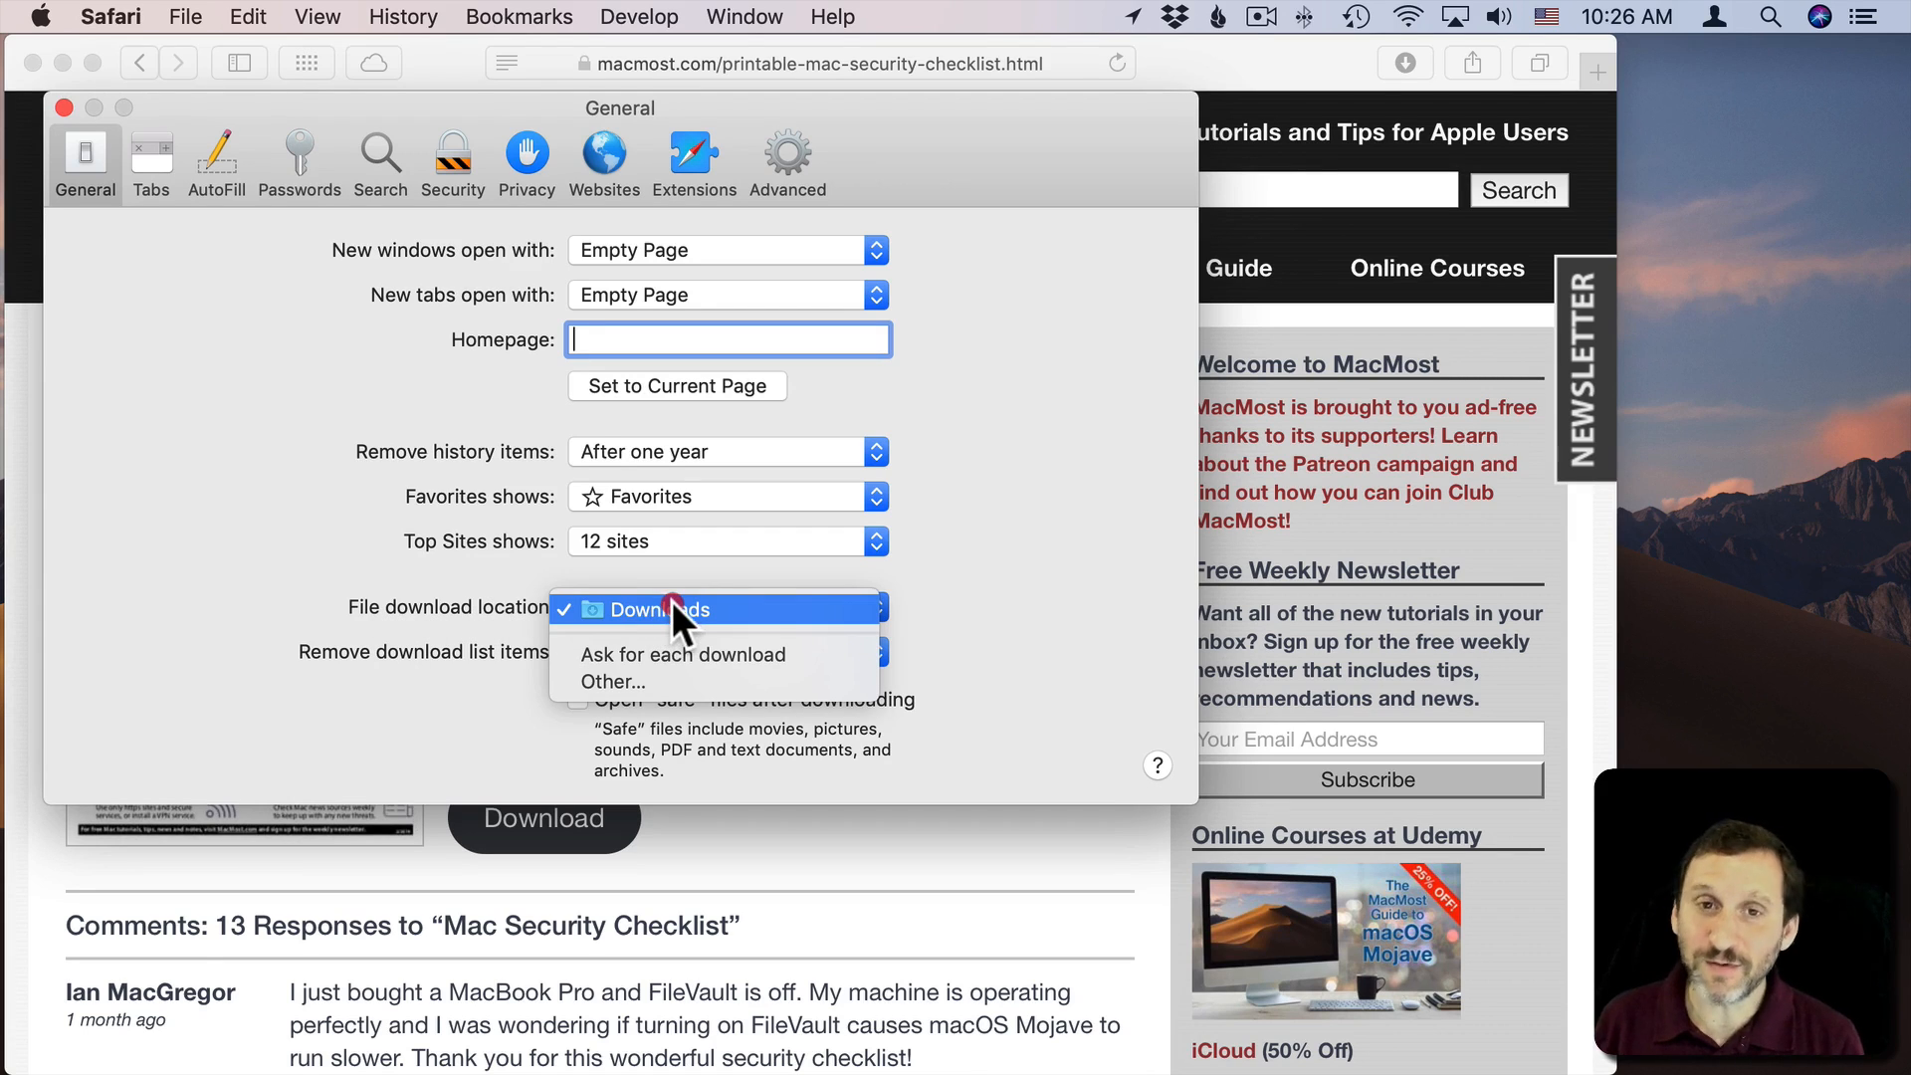
mouse_move(693, 632)
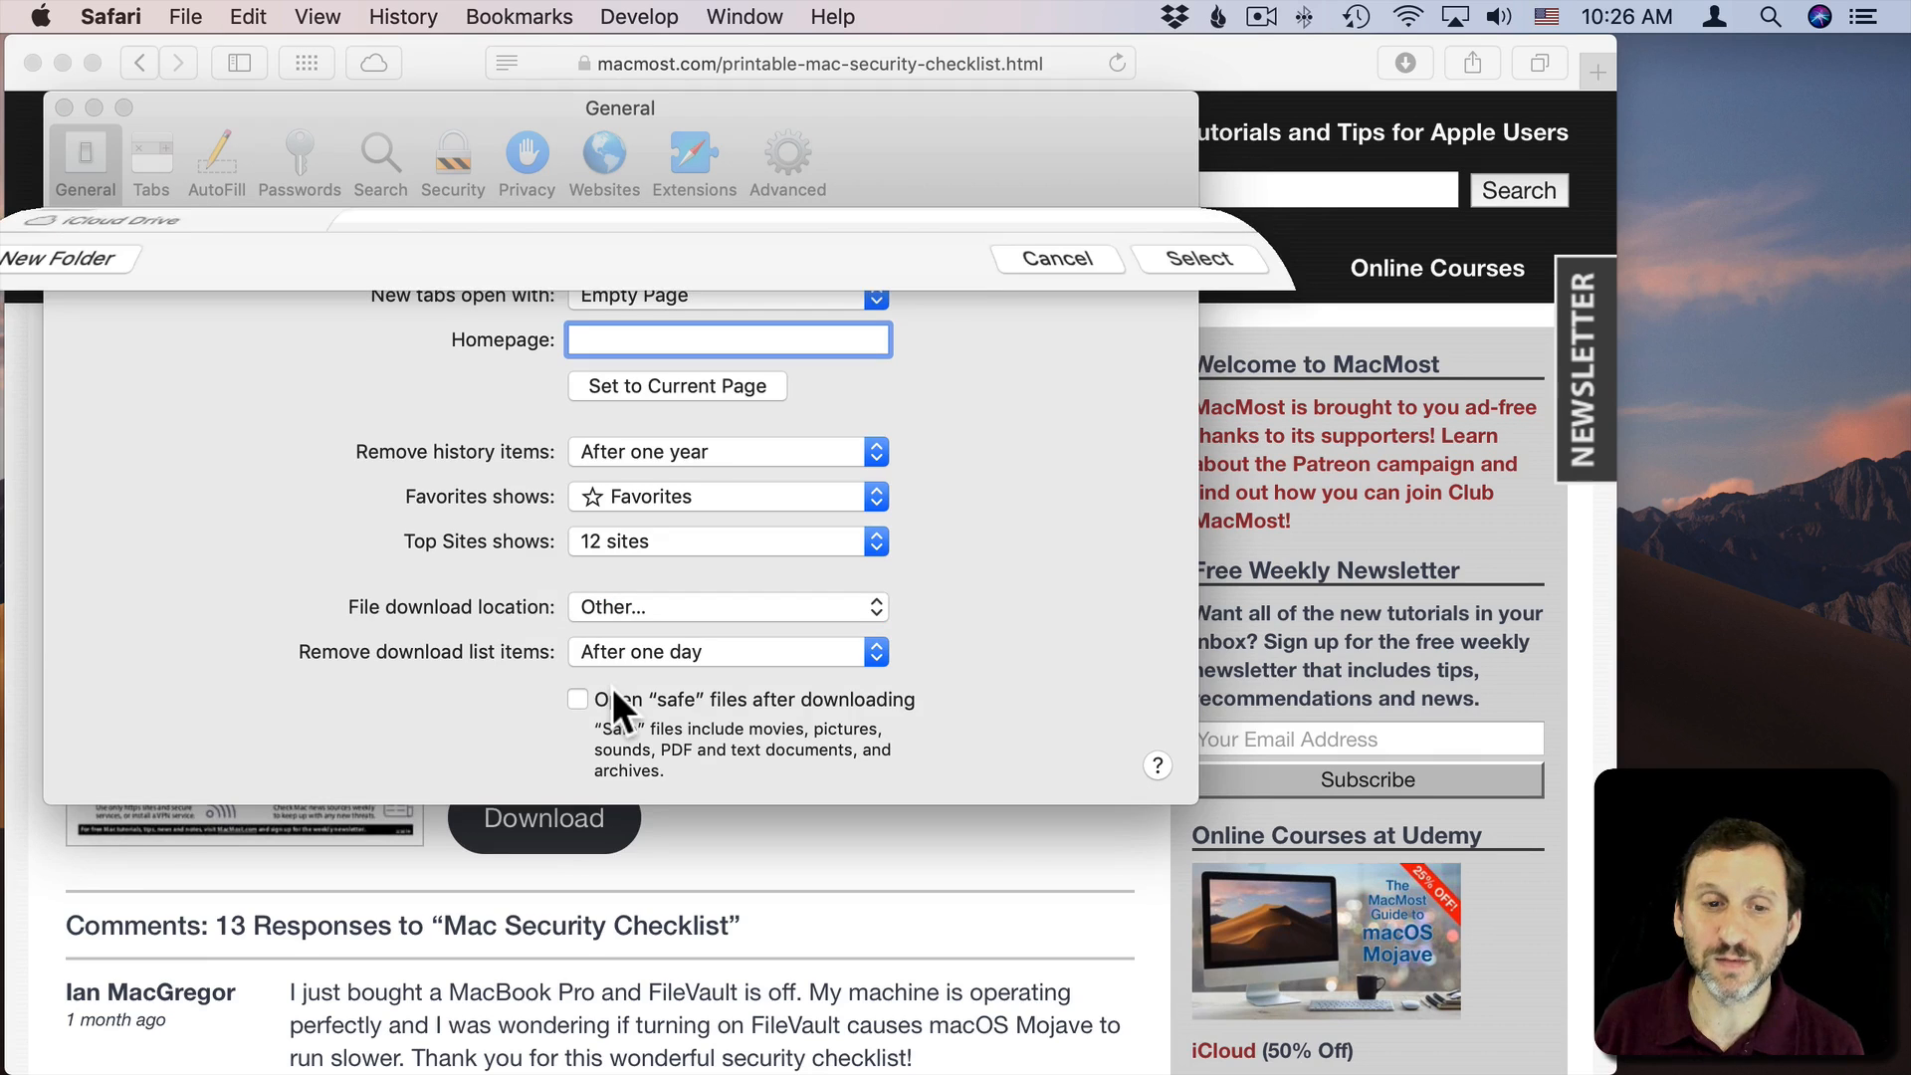
left_click(728, 607)
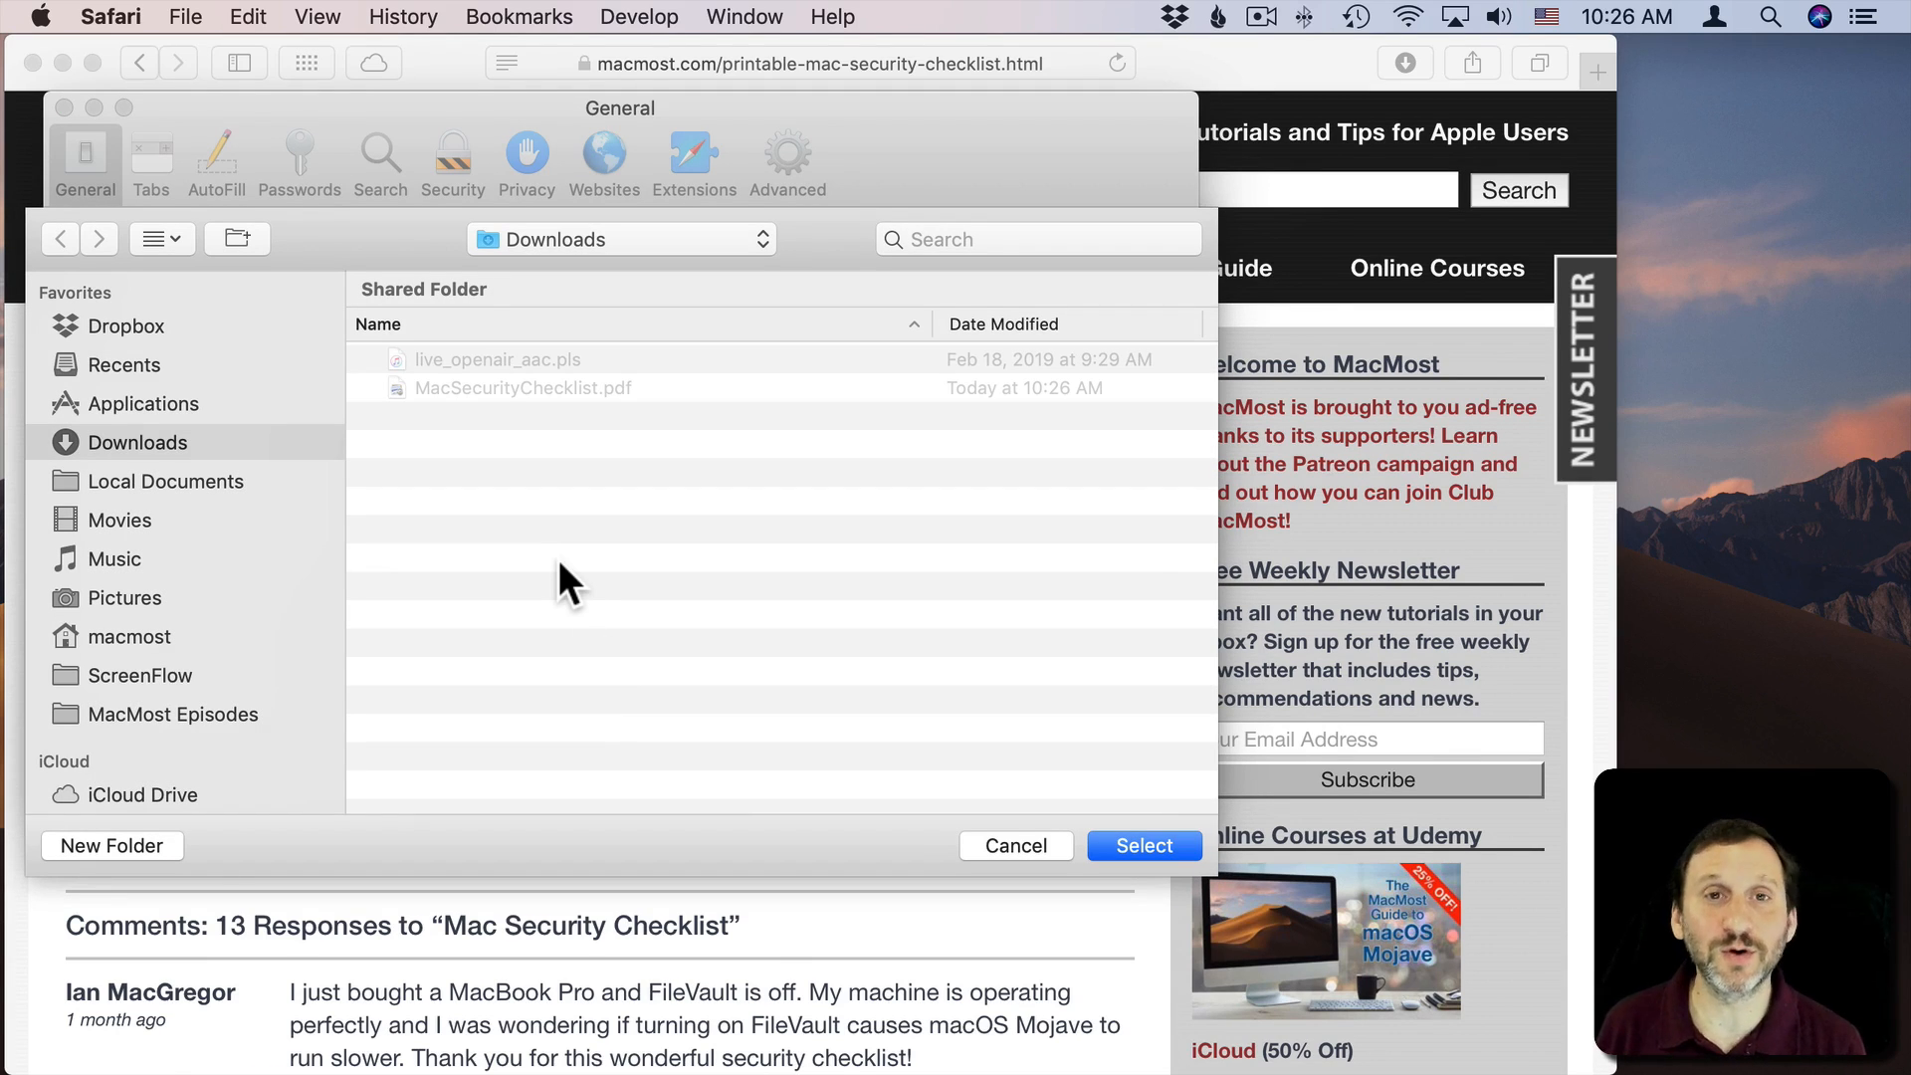
mouse_move(803, 741)
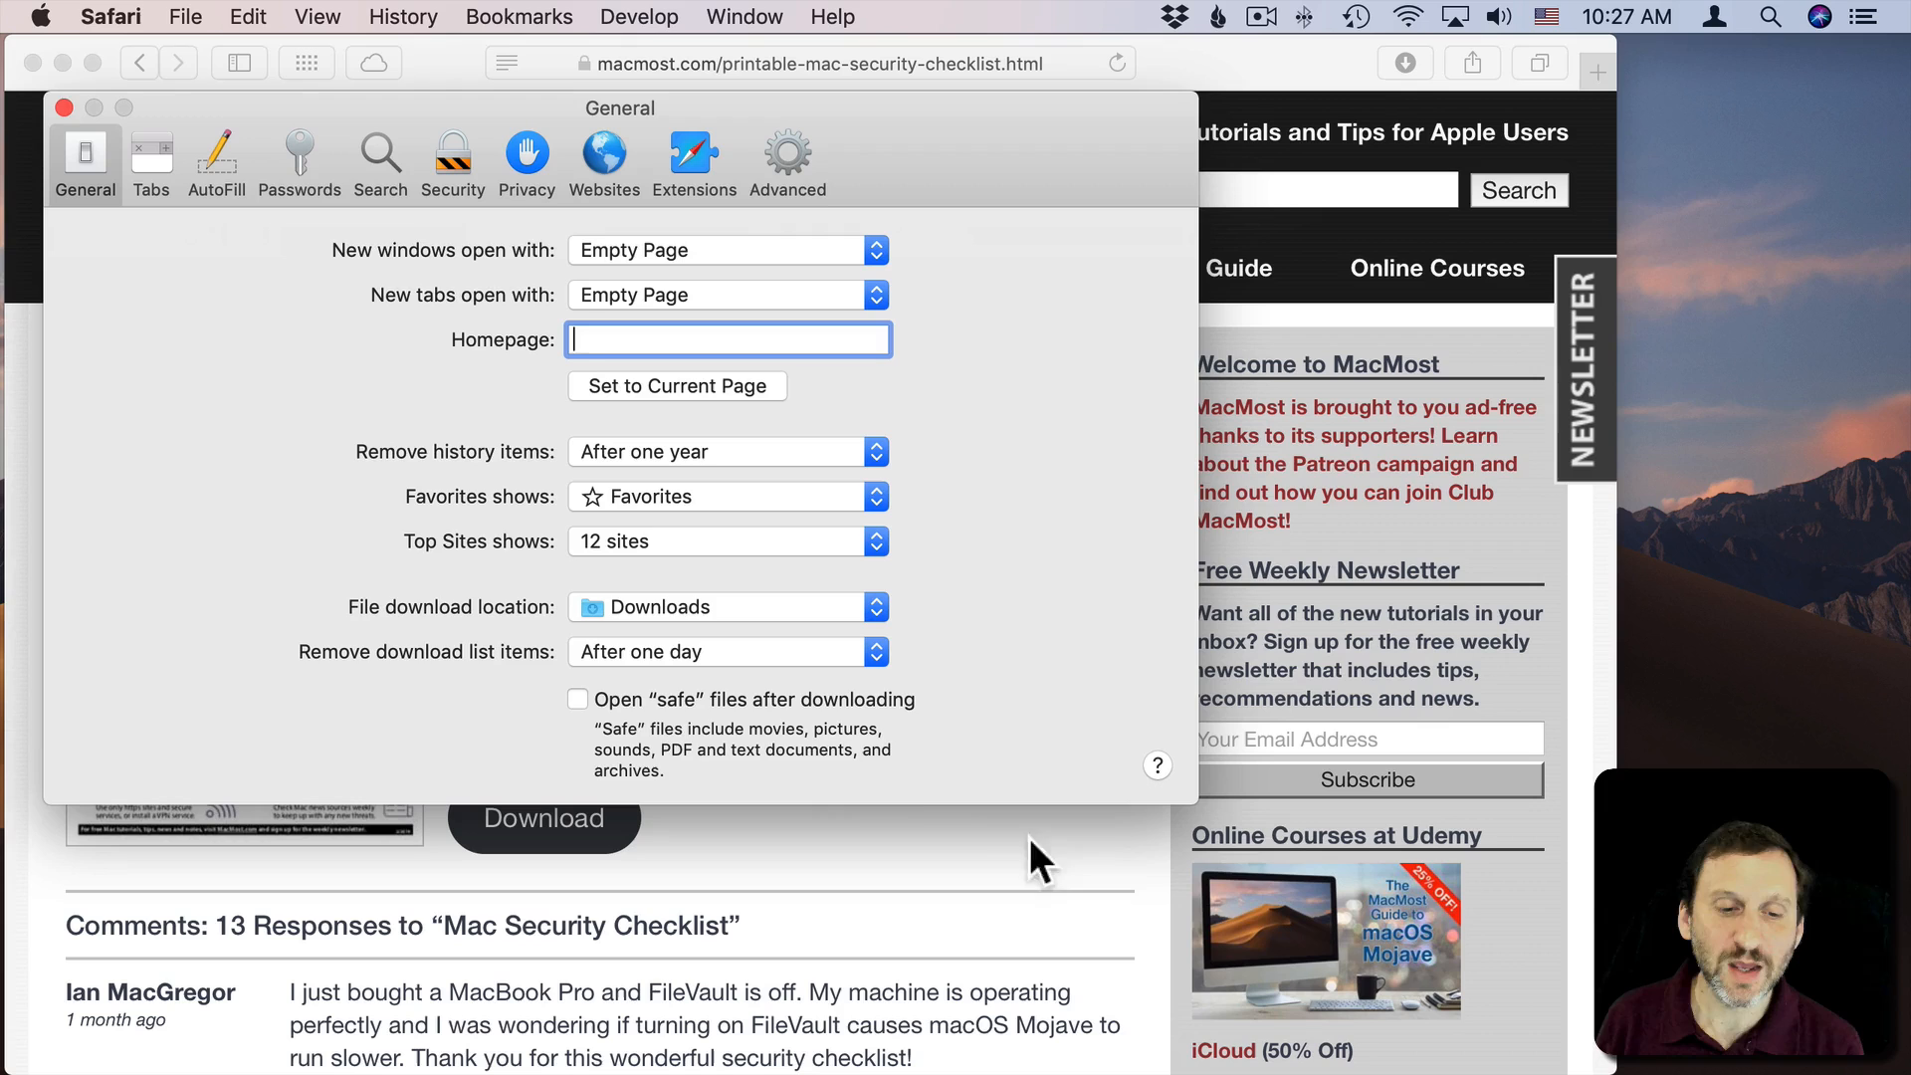
Step: Set the File download location to 'Ask for each download'
left_click(726, 607)
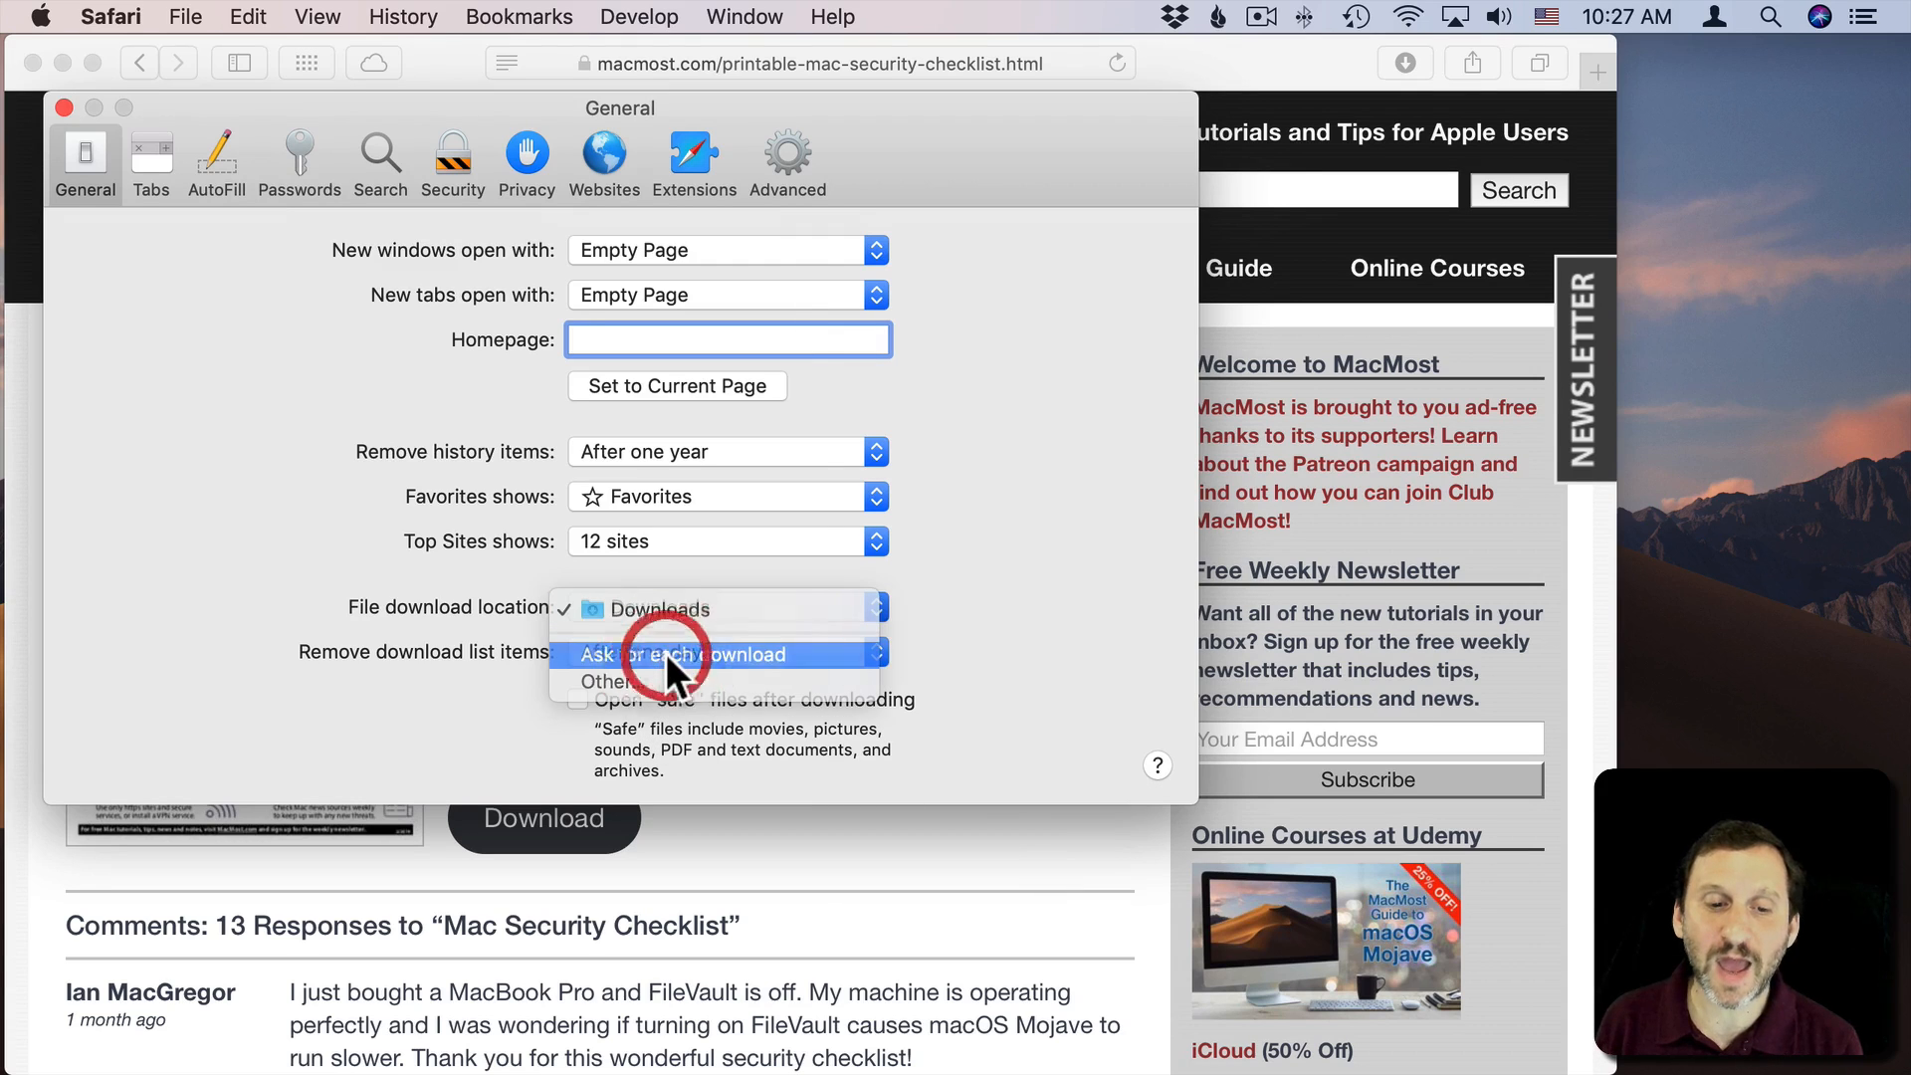
left_click(684, 655)
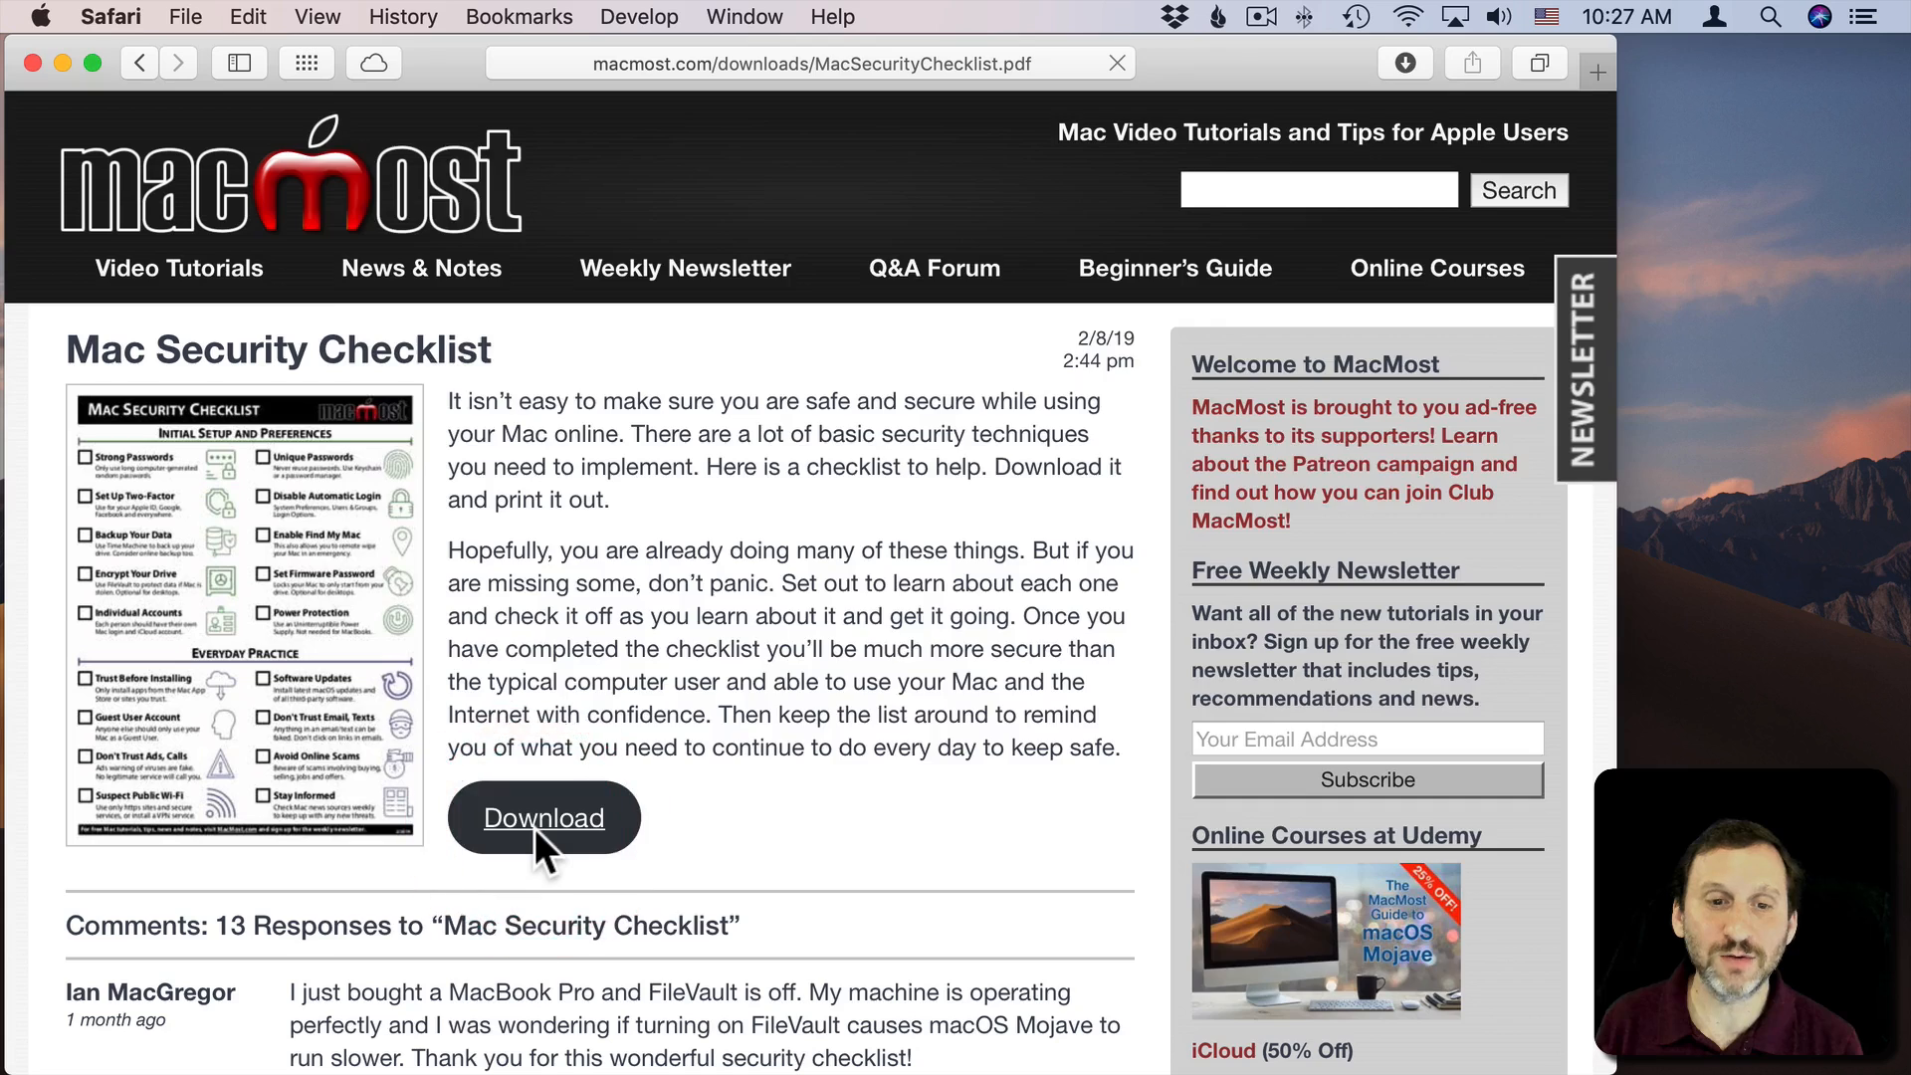
Step: Start the checklist download again and cancel the save prompt
left_click(544, 818)
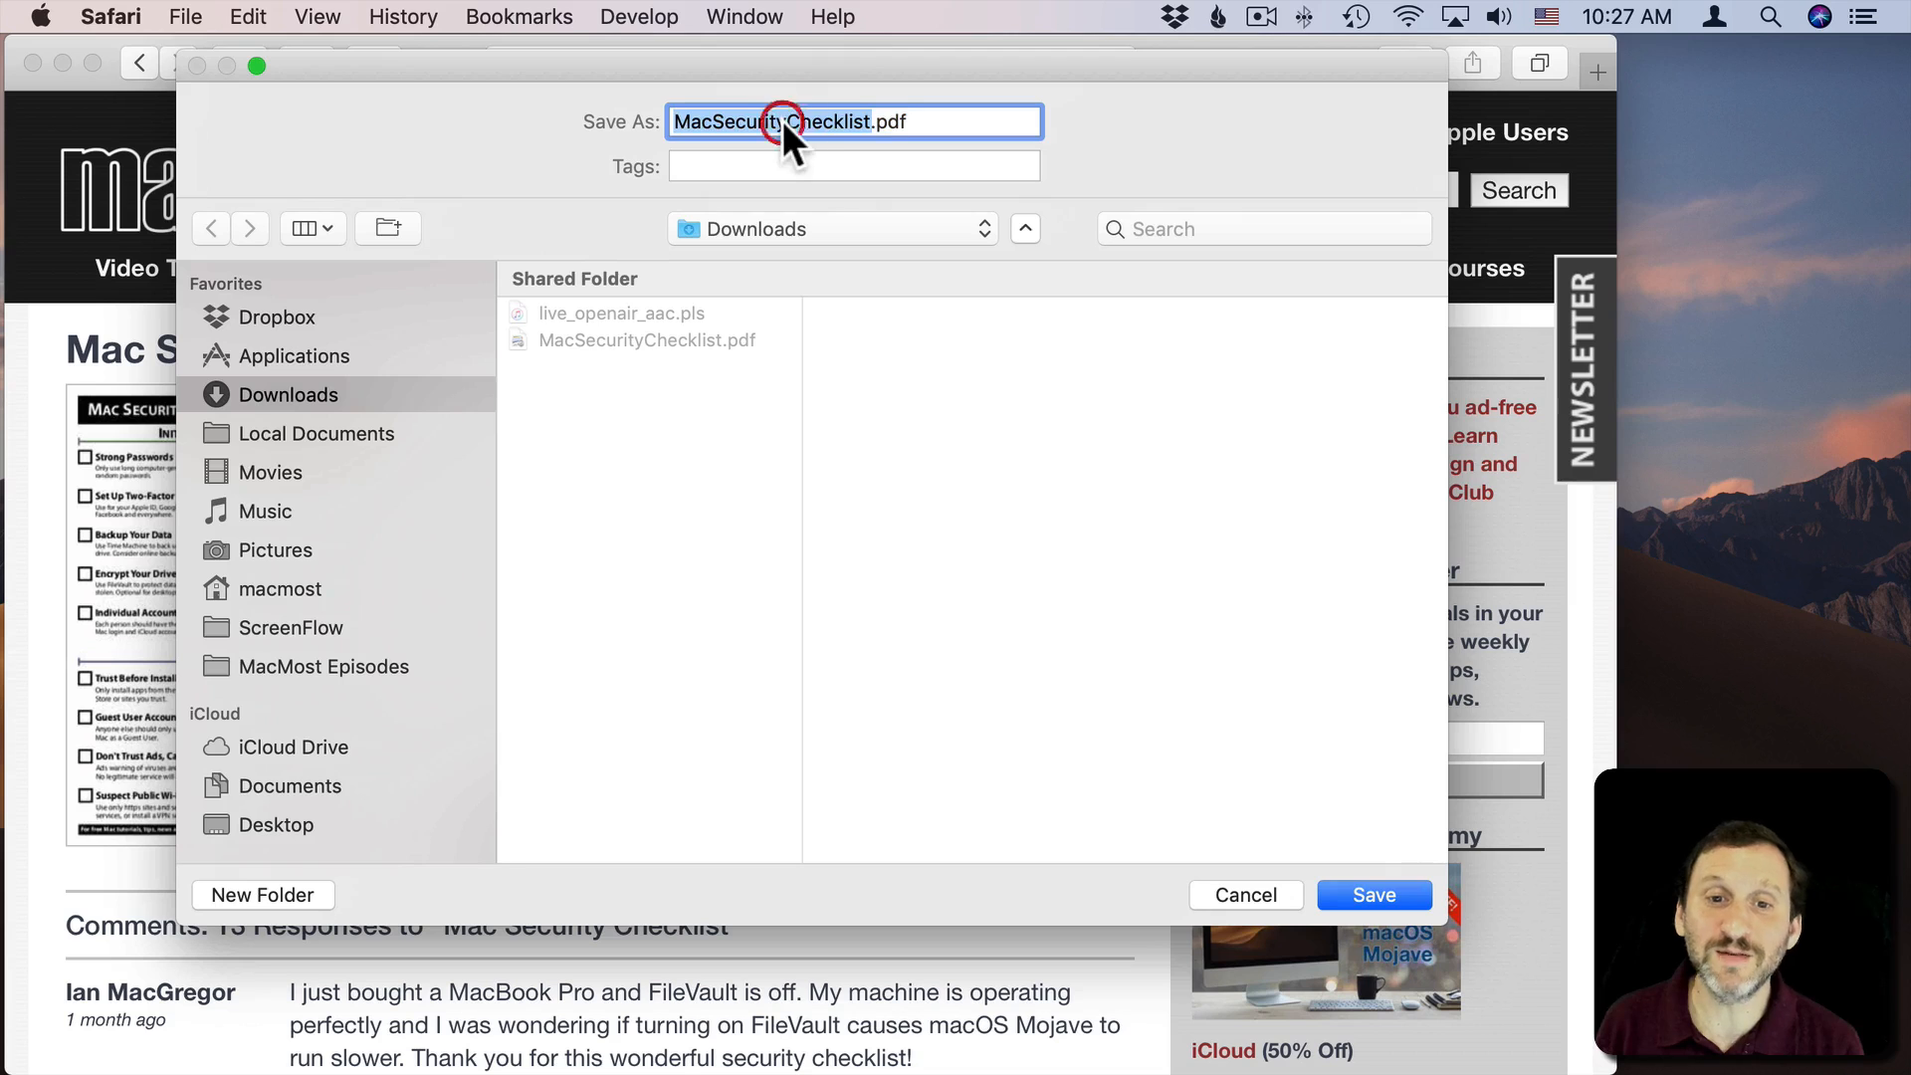
mouse_move(1260, 927)
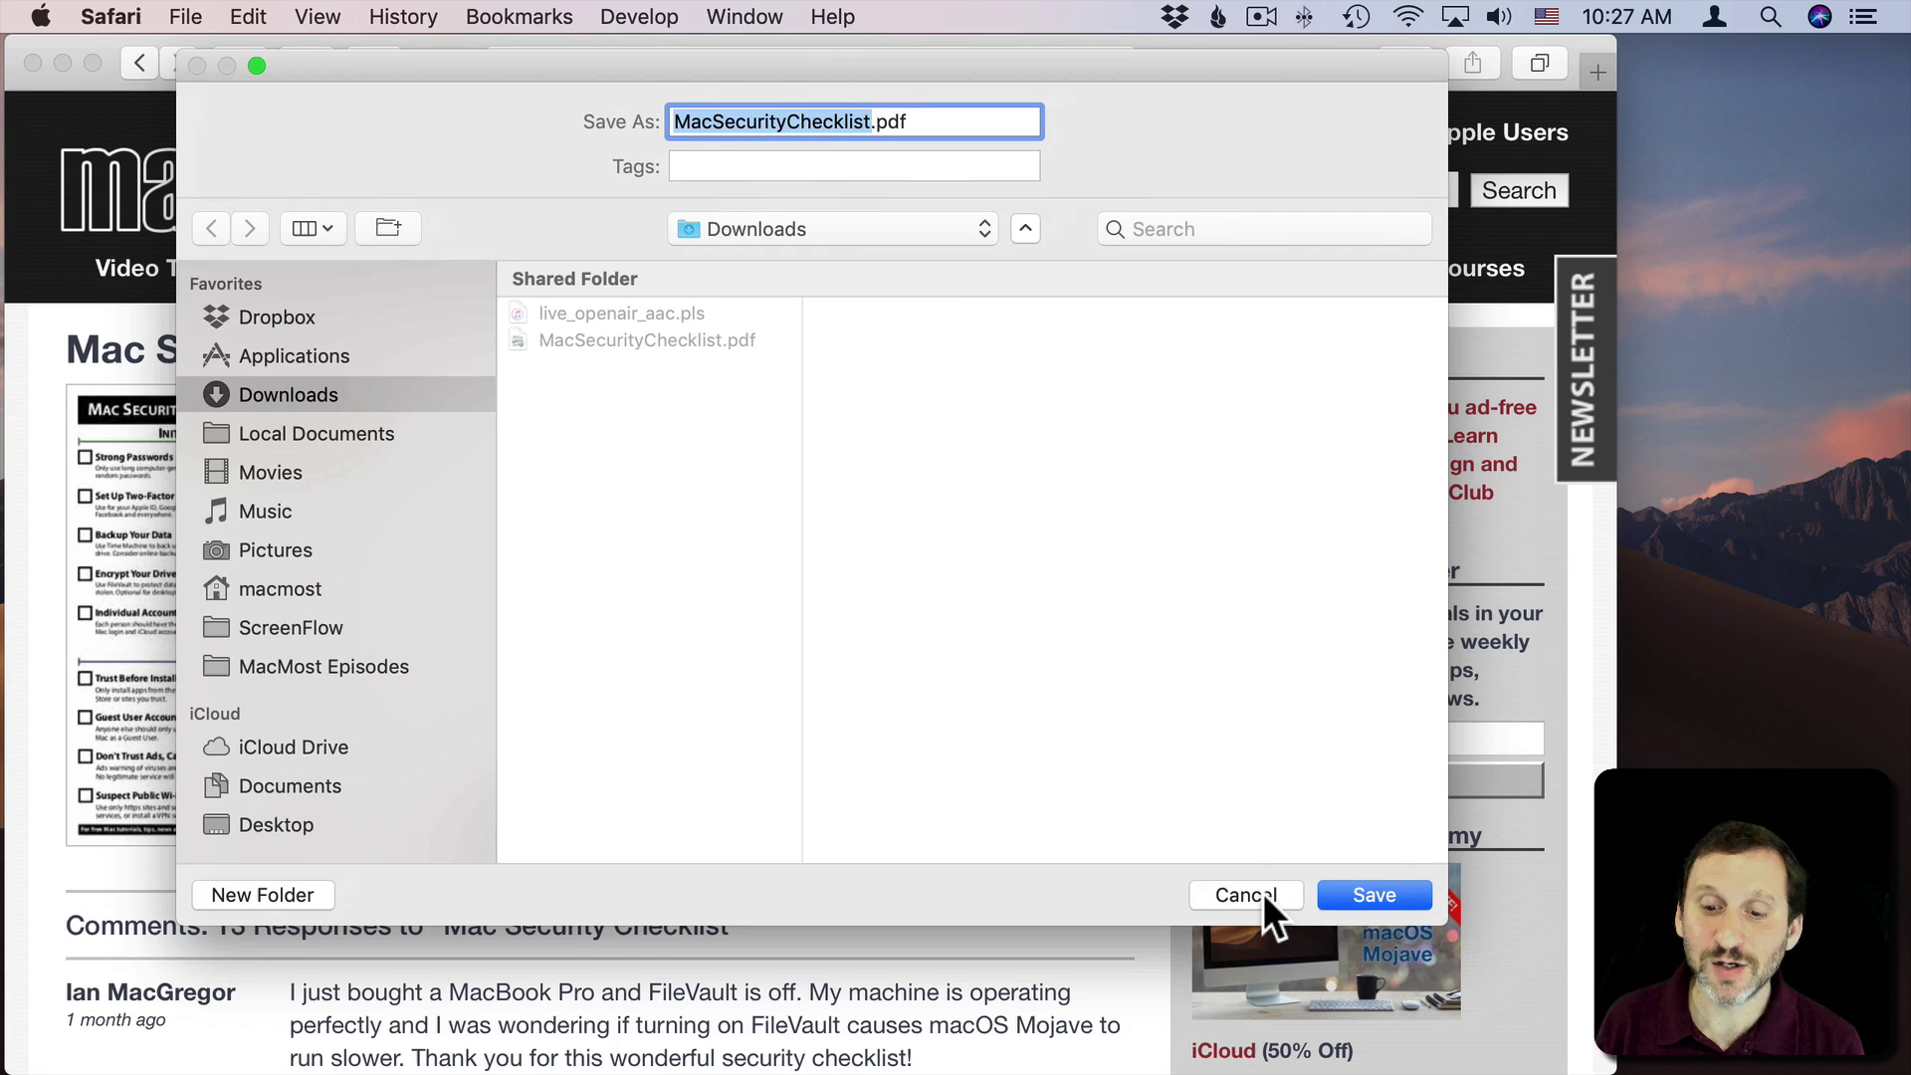
left_click(1246, 895)
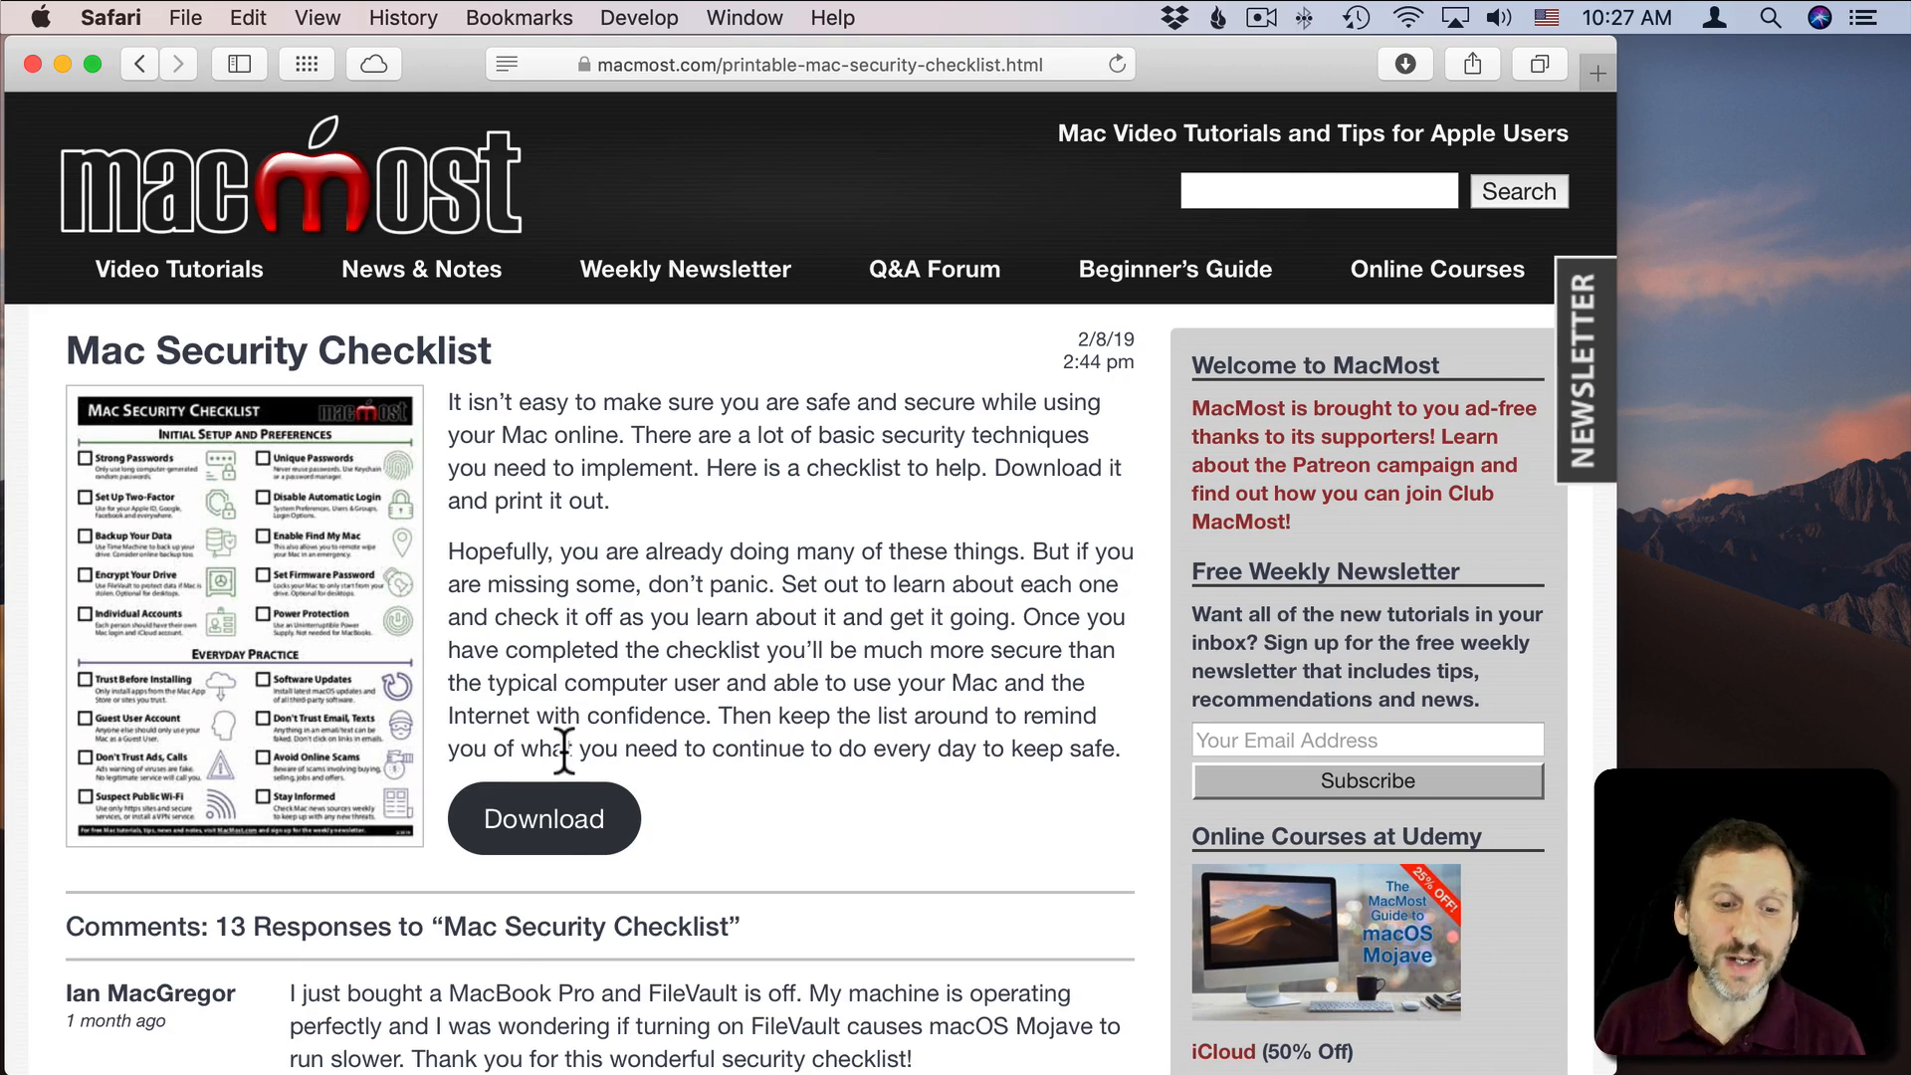
mouse_move(544, 814)
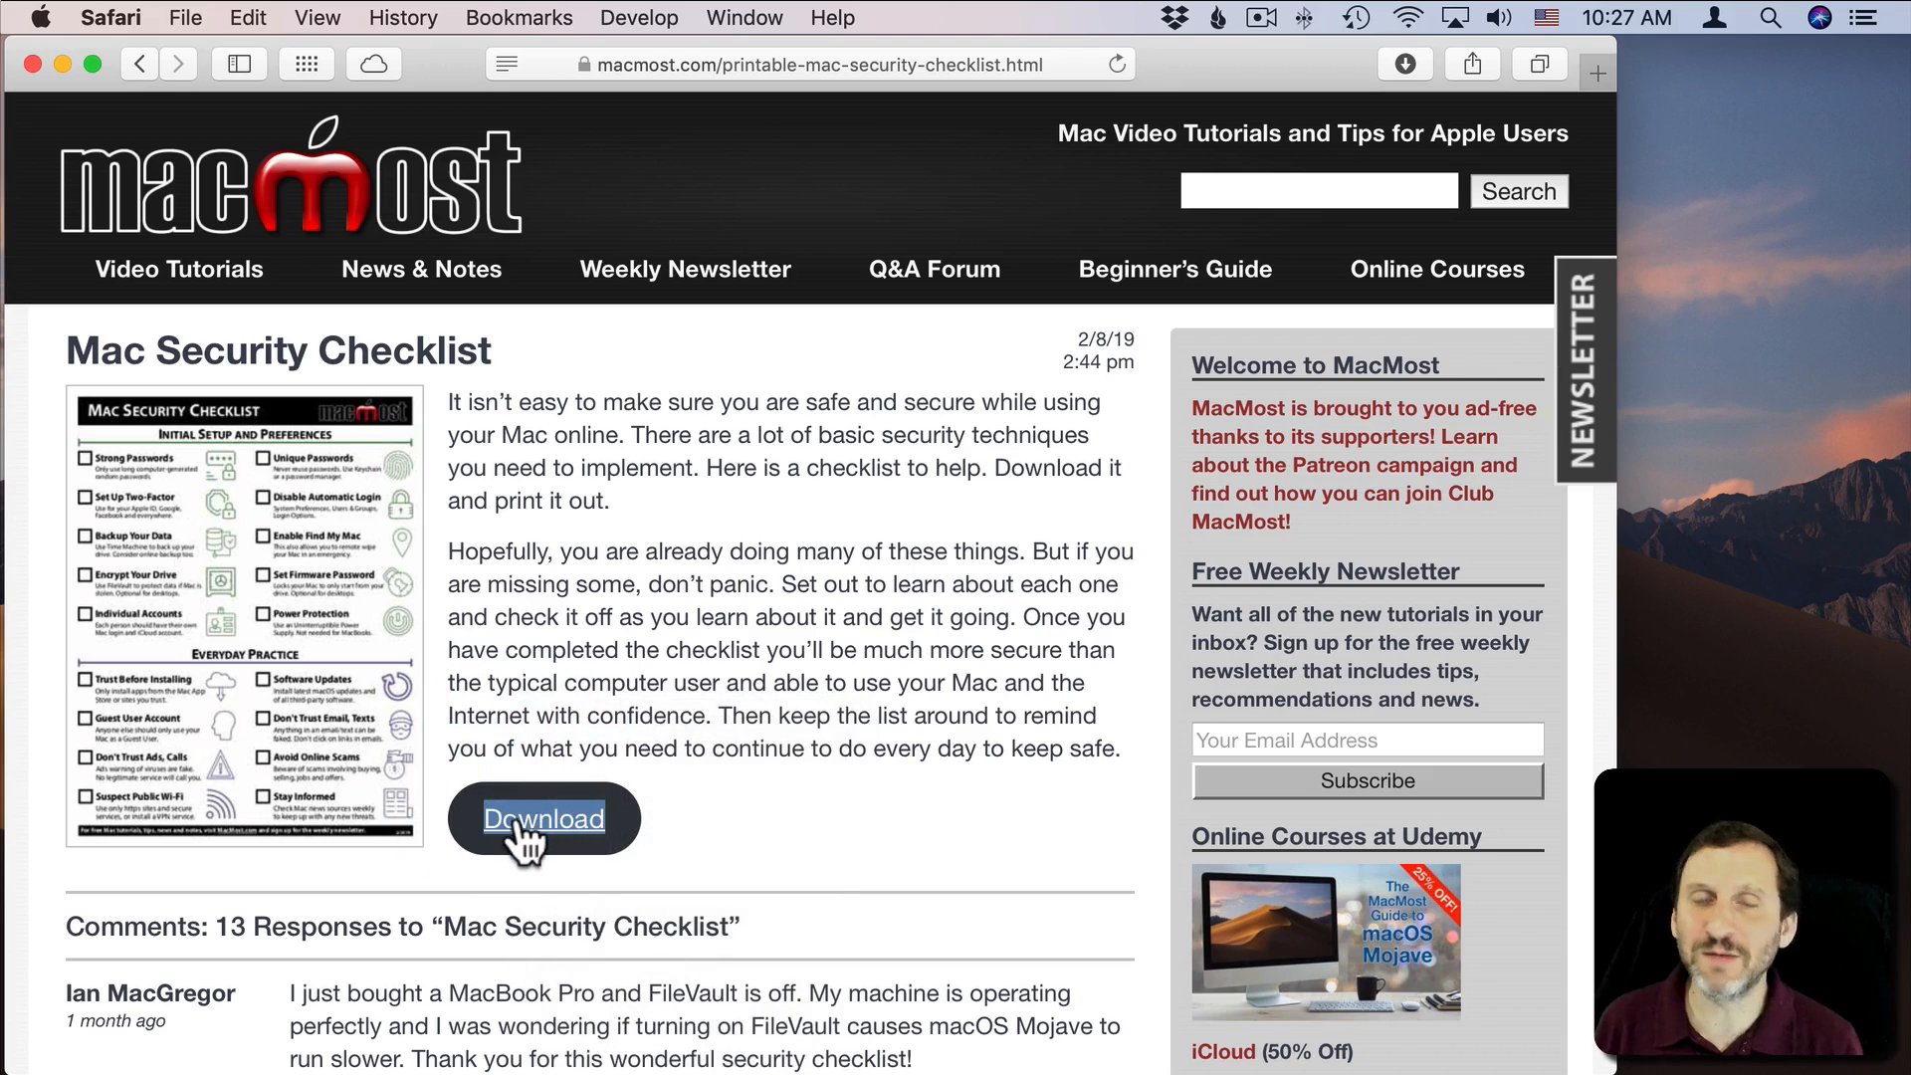
right_click(543, 818)
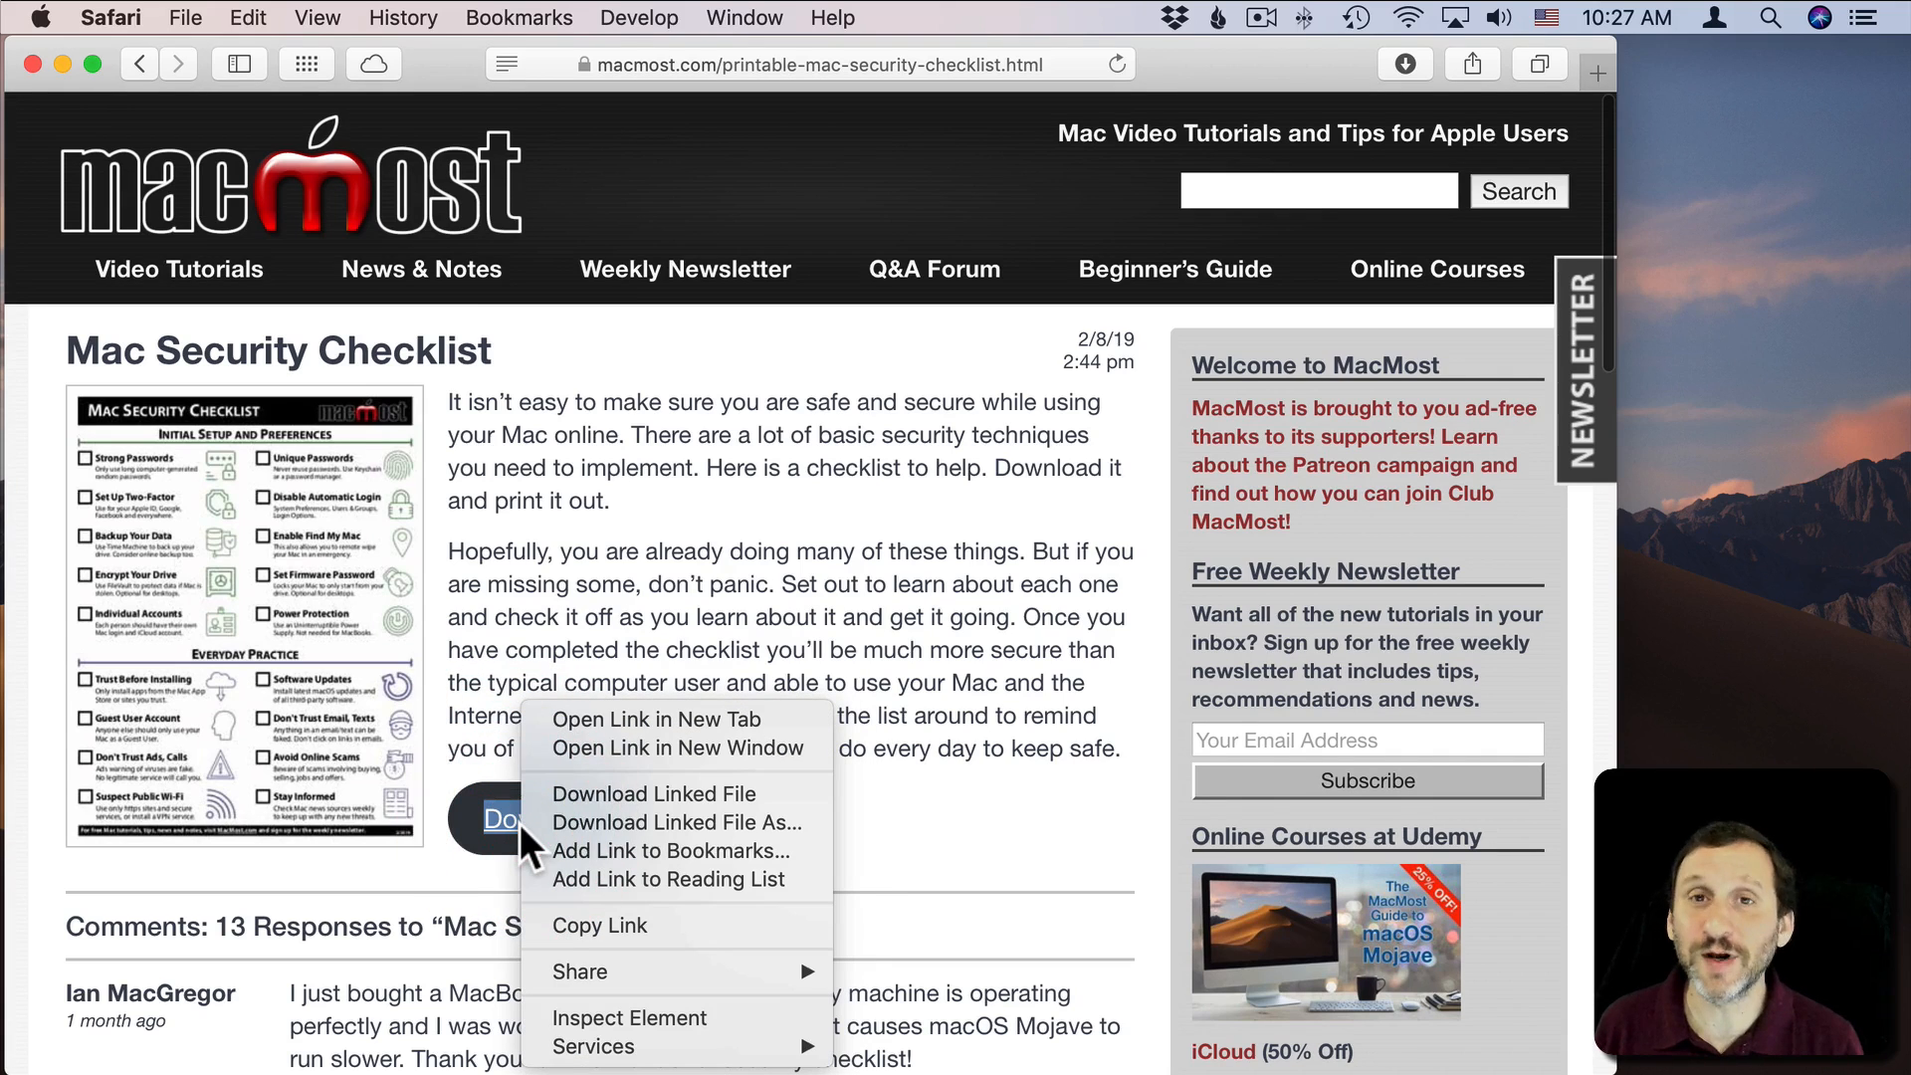
mouse_move(707, 849)
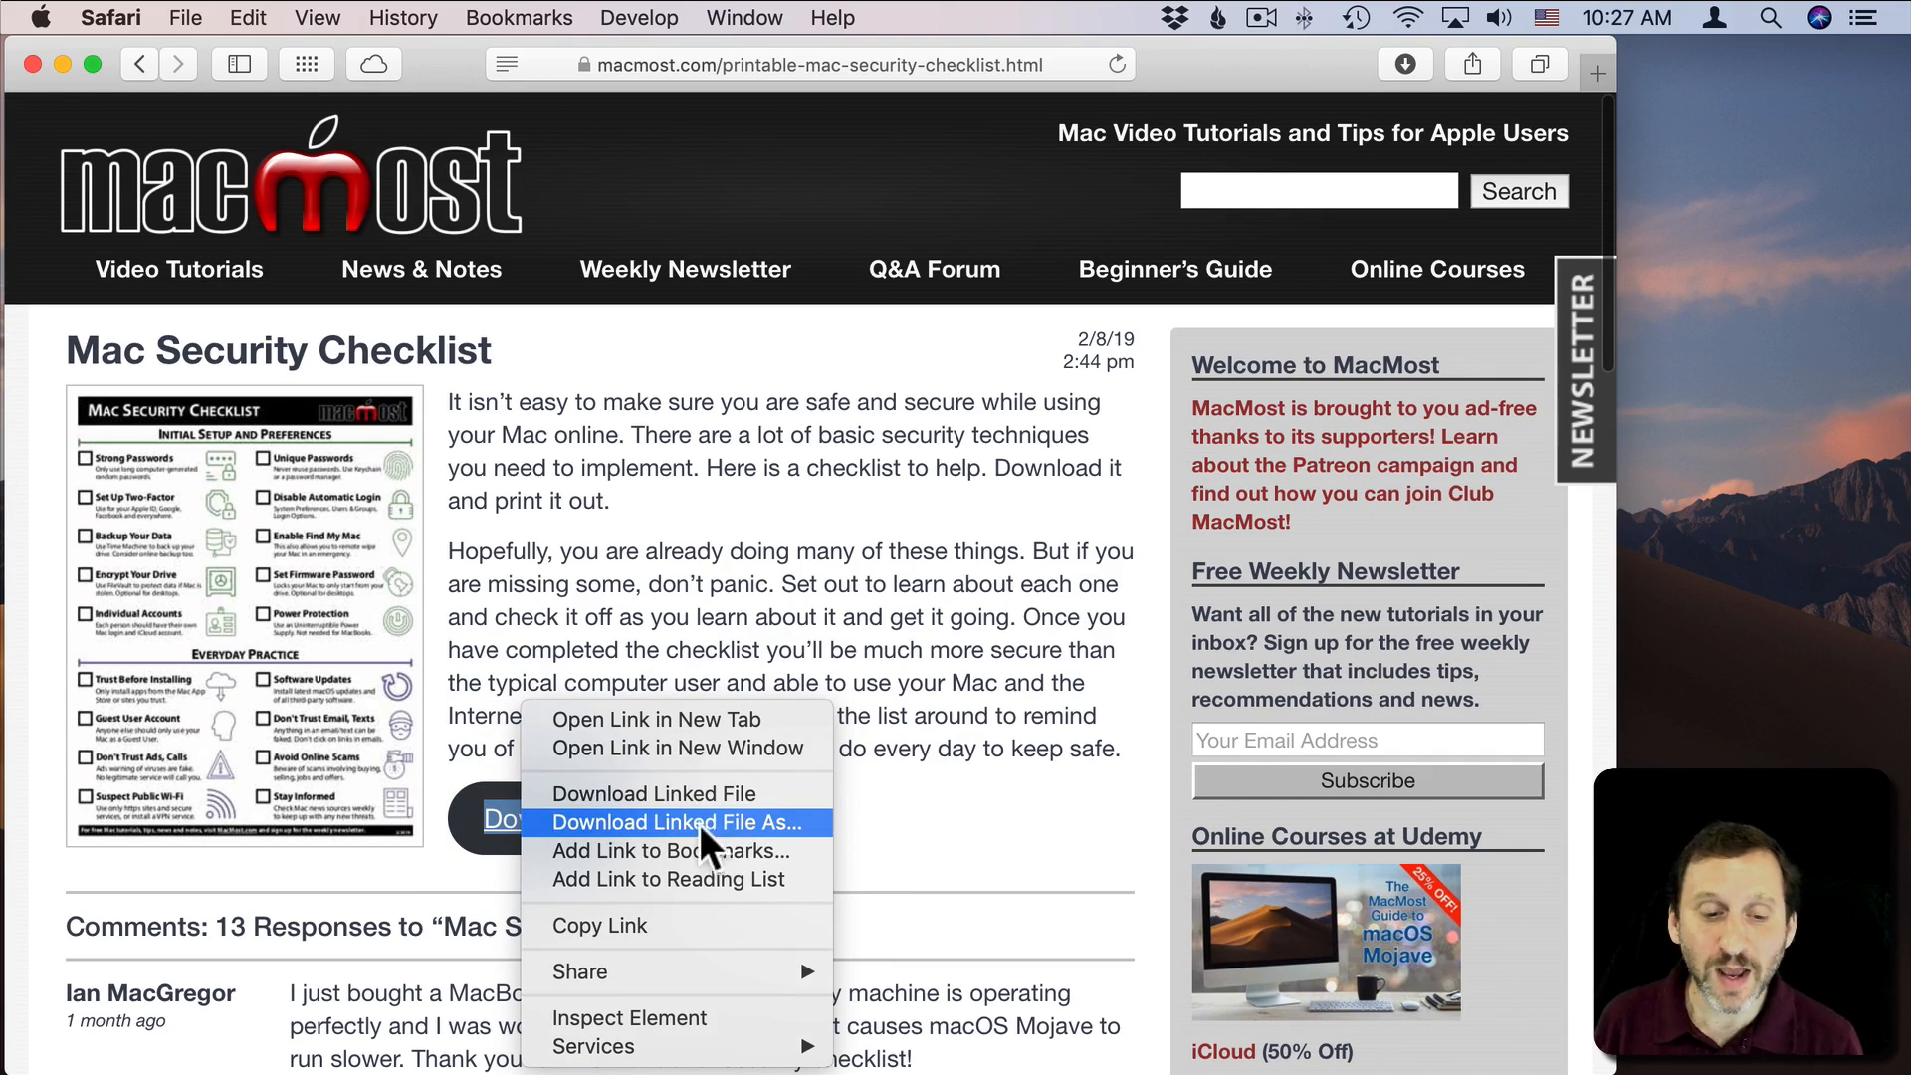
mouse_move(638, 823)
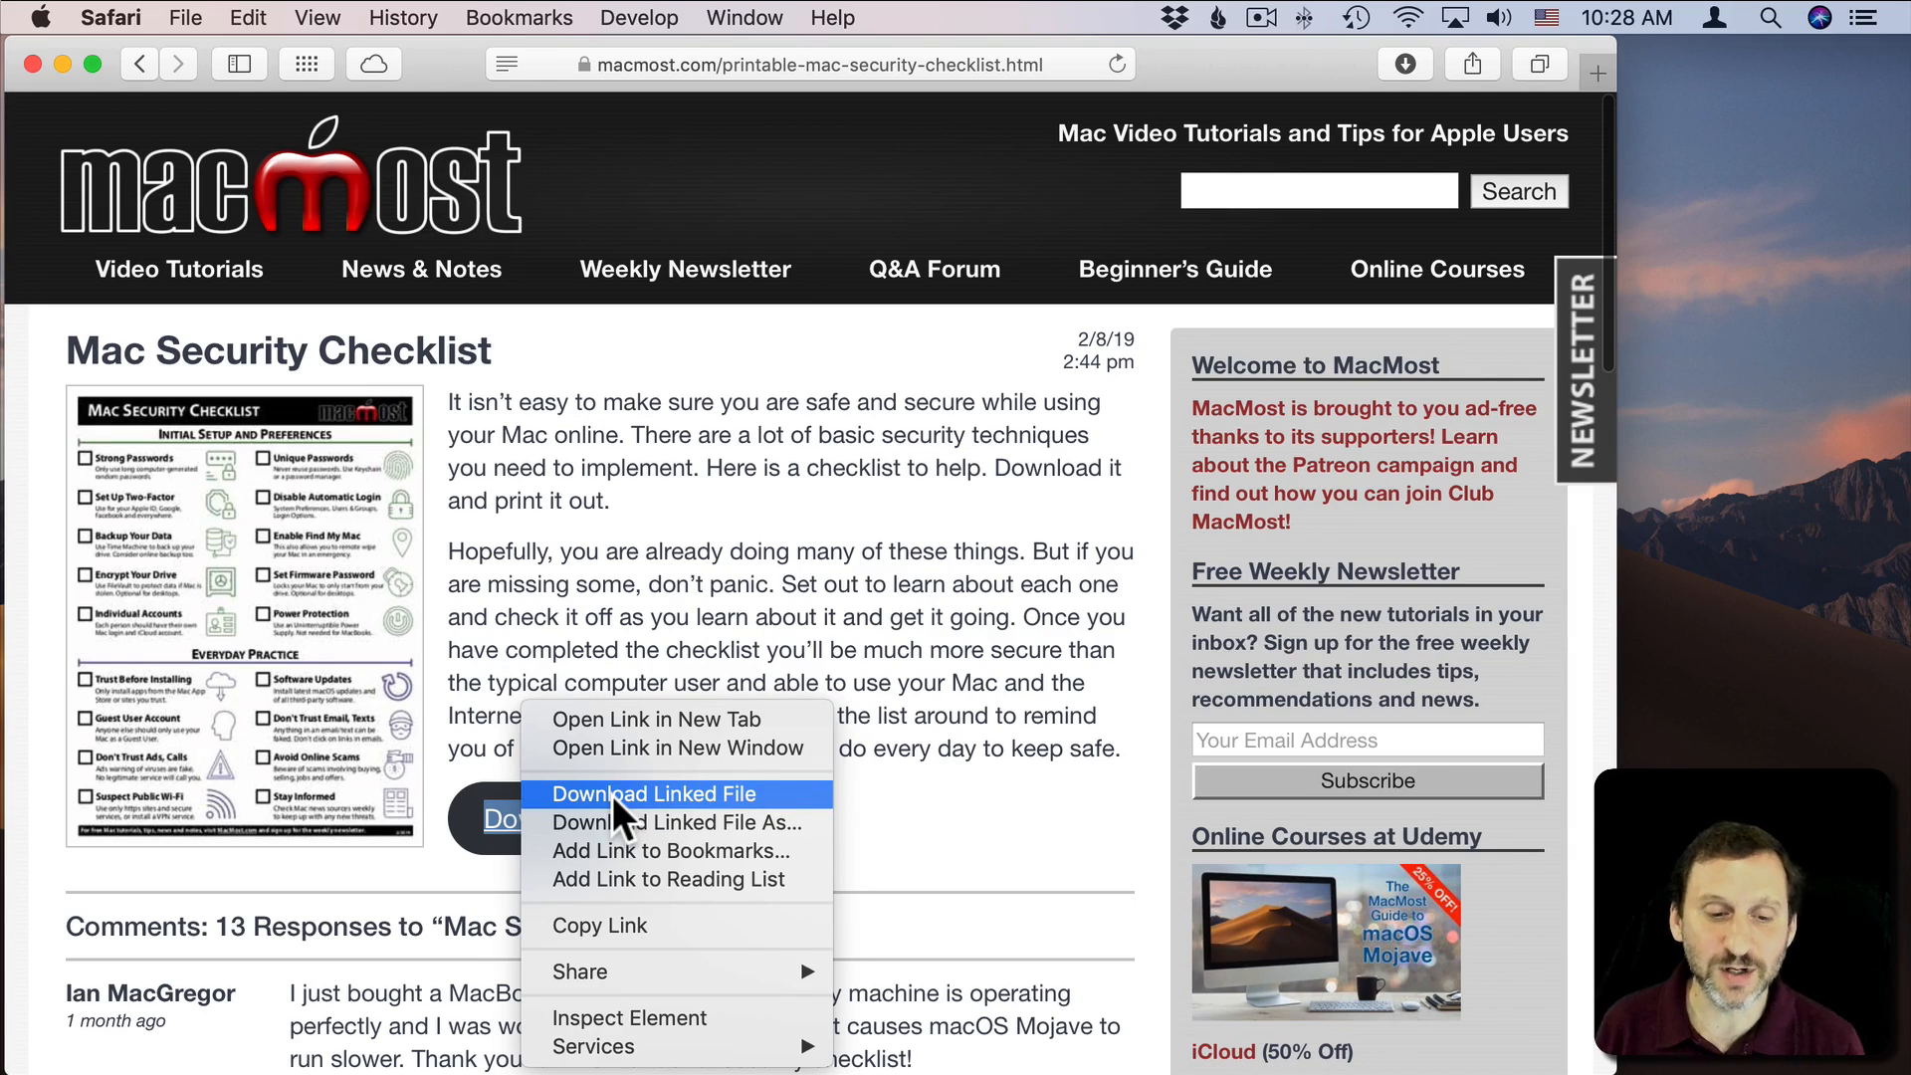
mouse_move(732, 846)
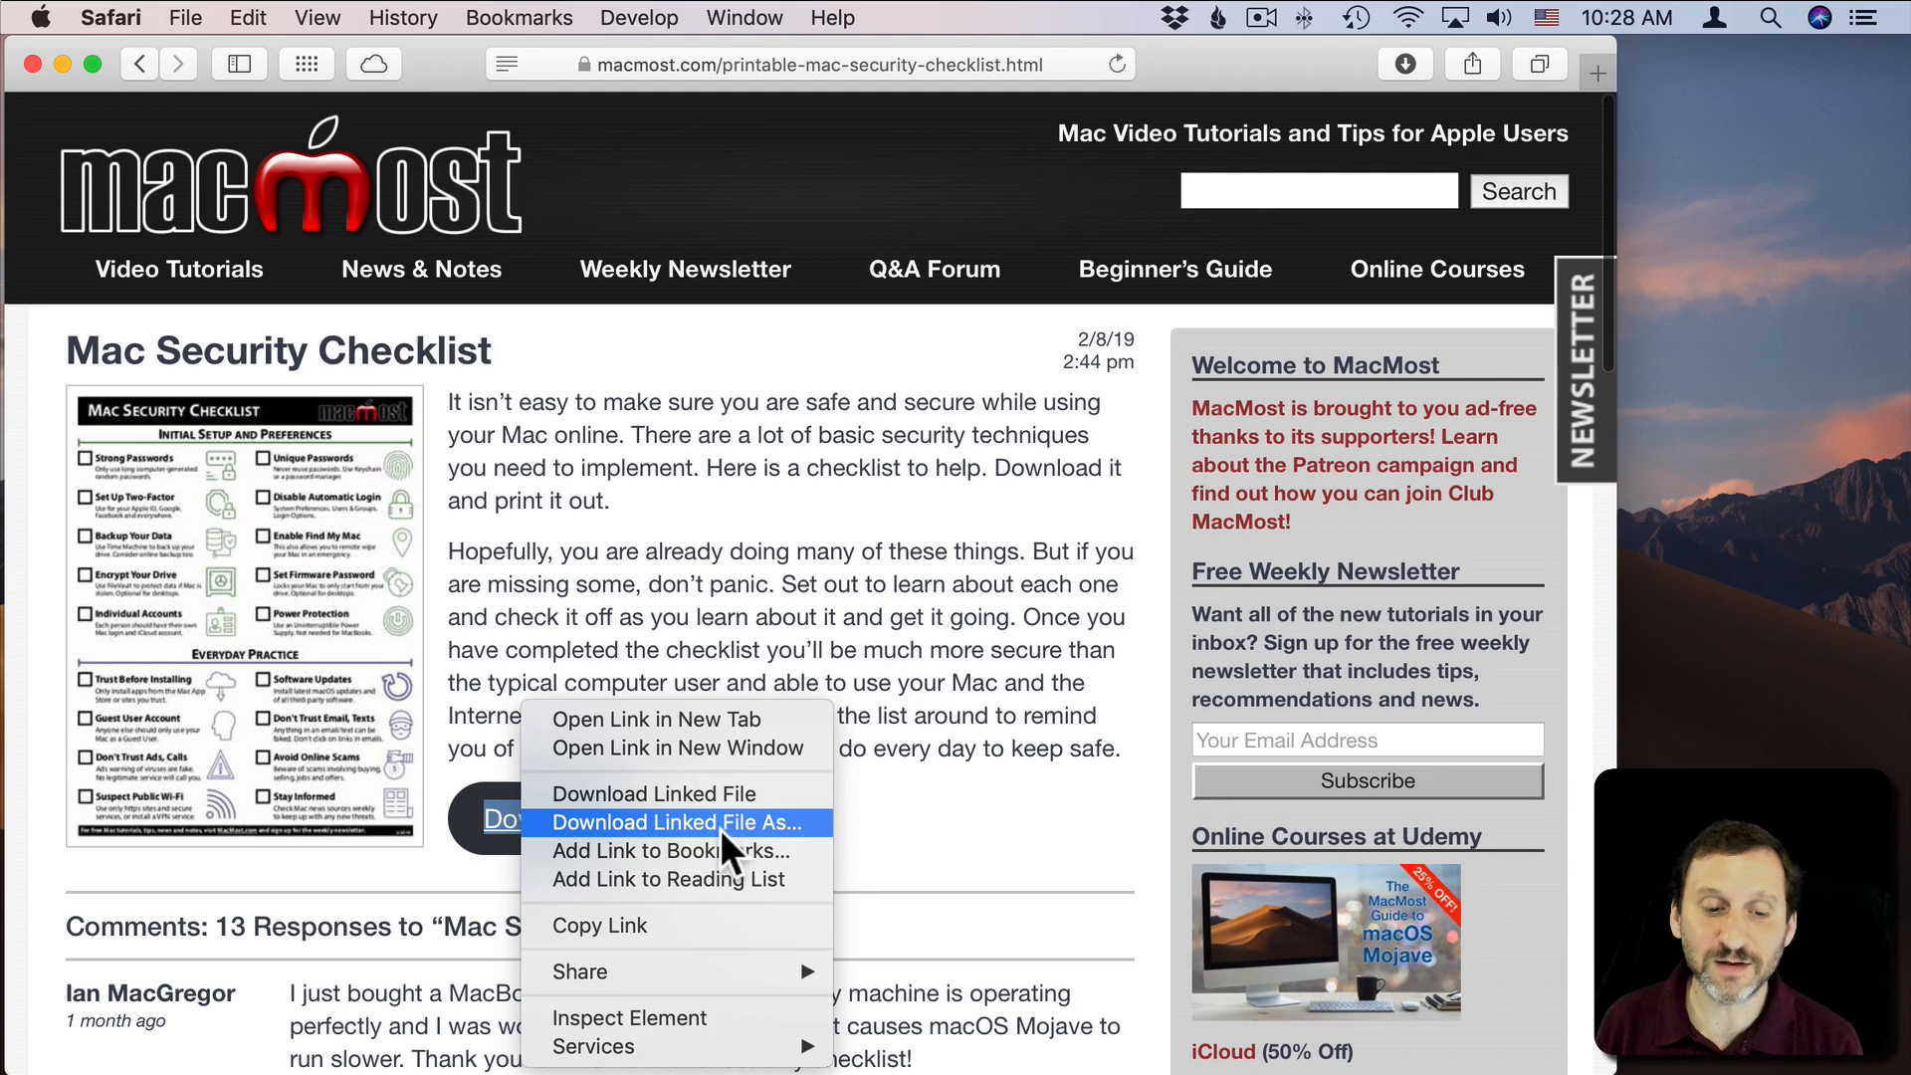
left_click(681, 823)
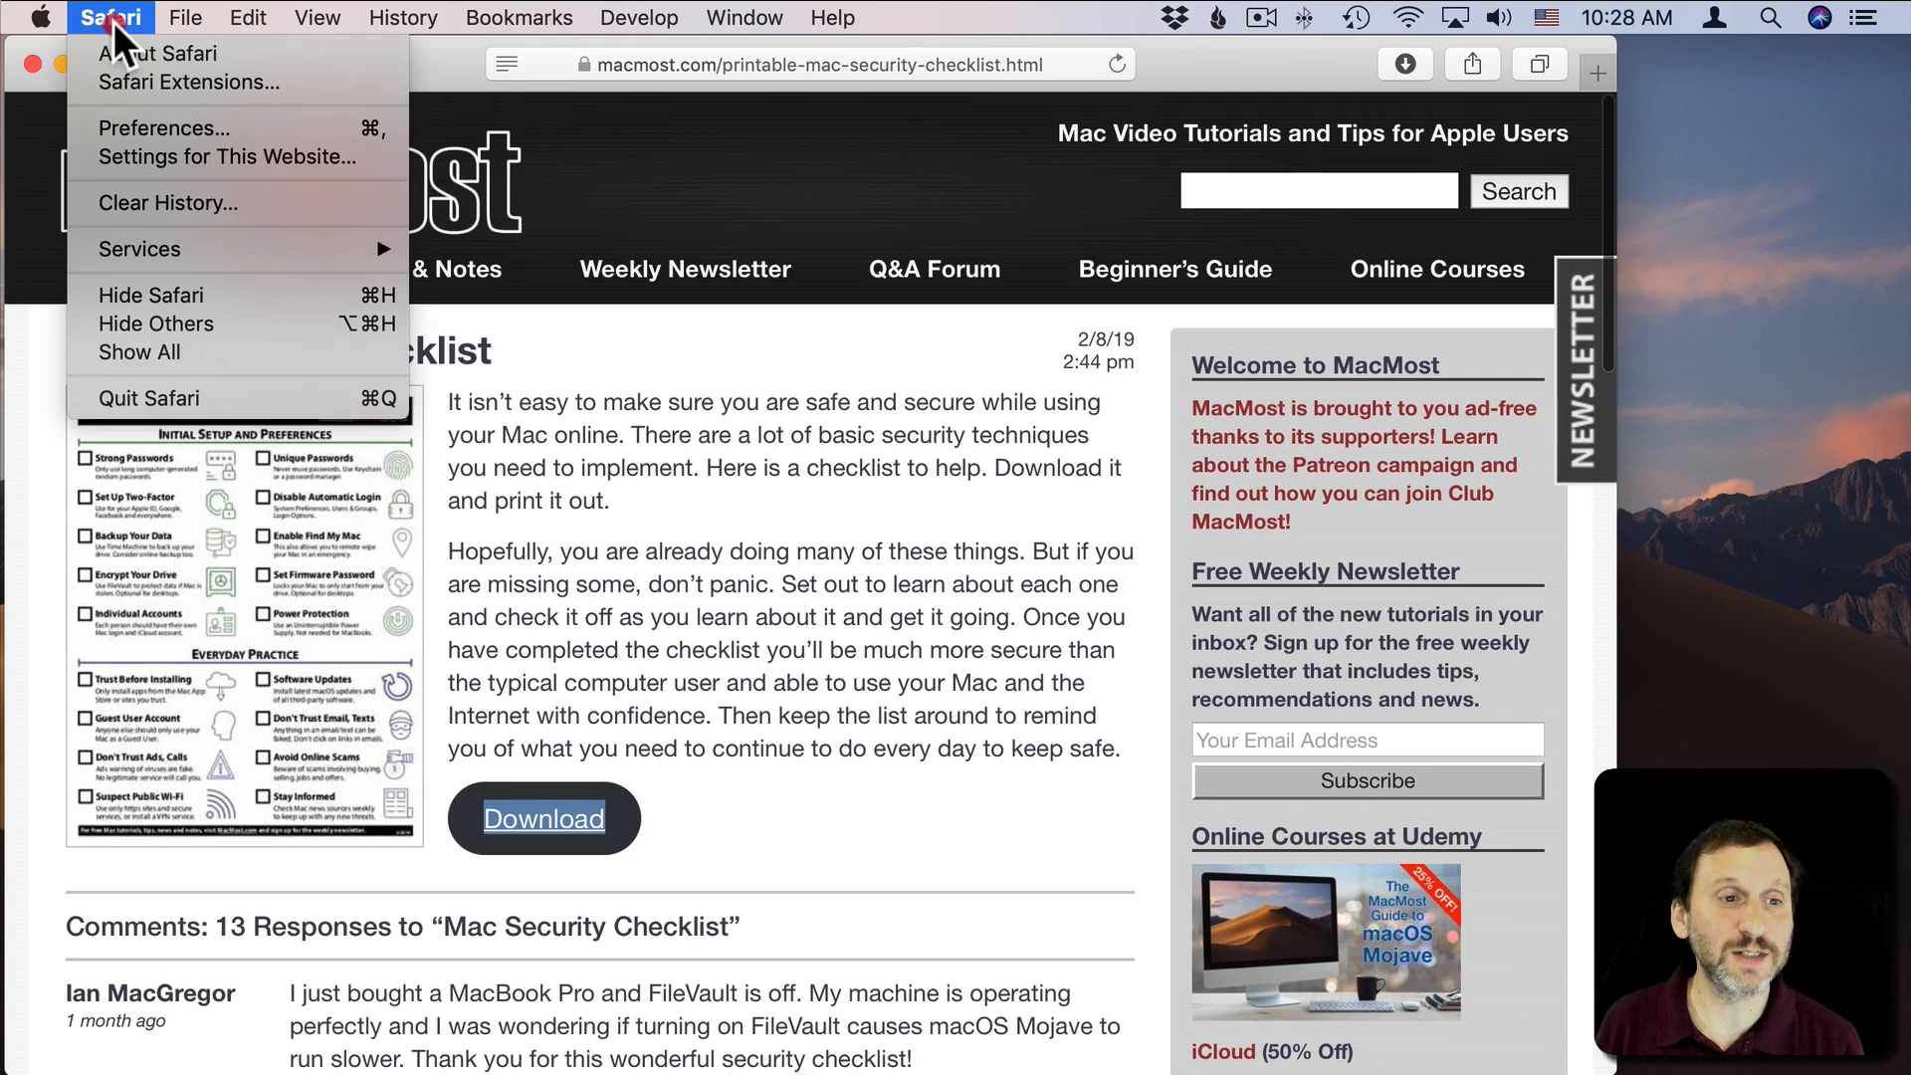
left_click(164, 127)
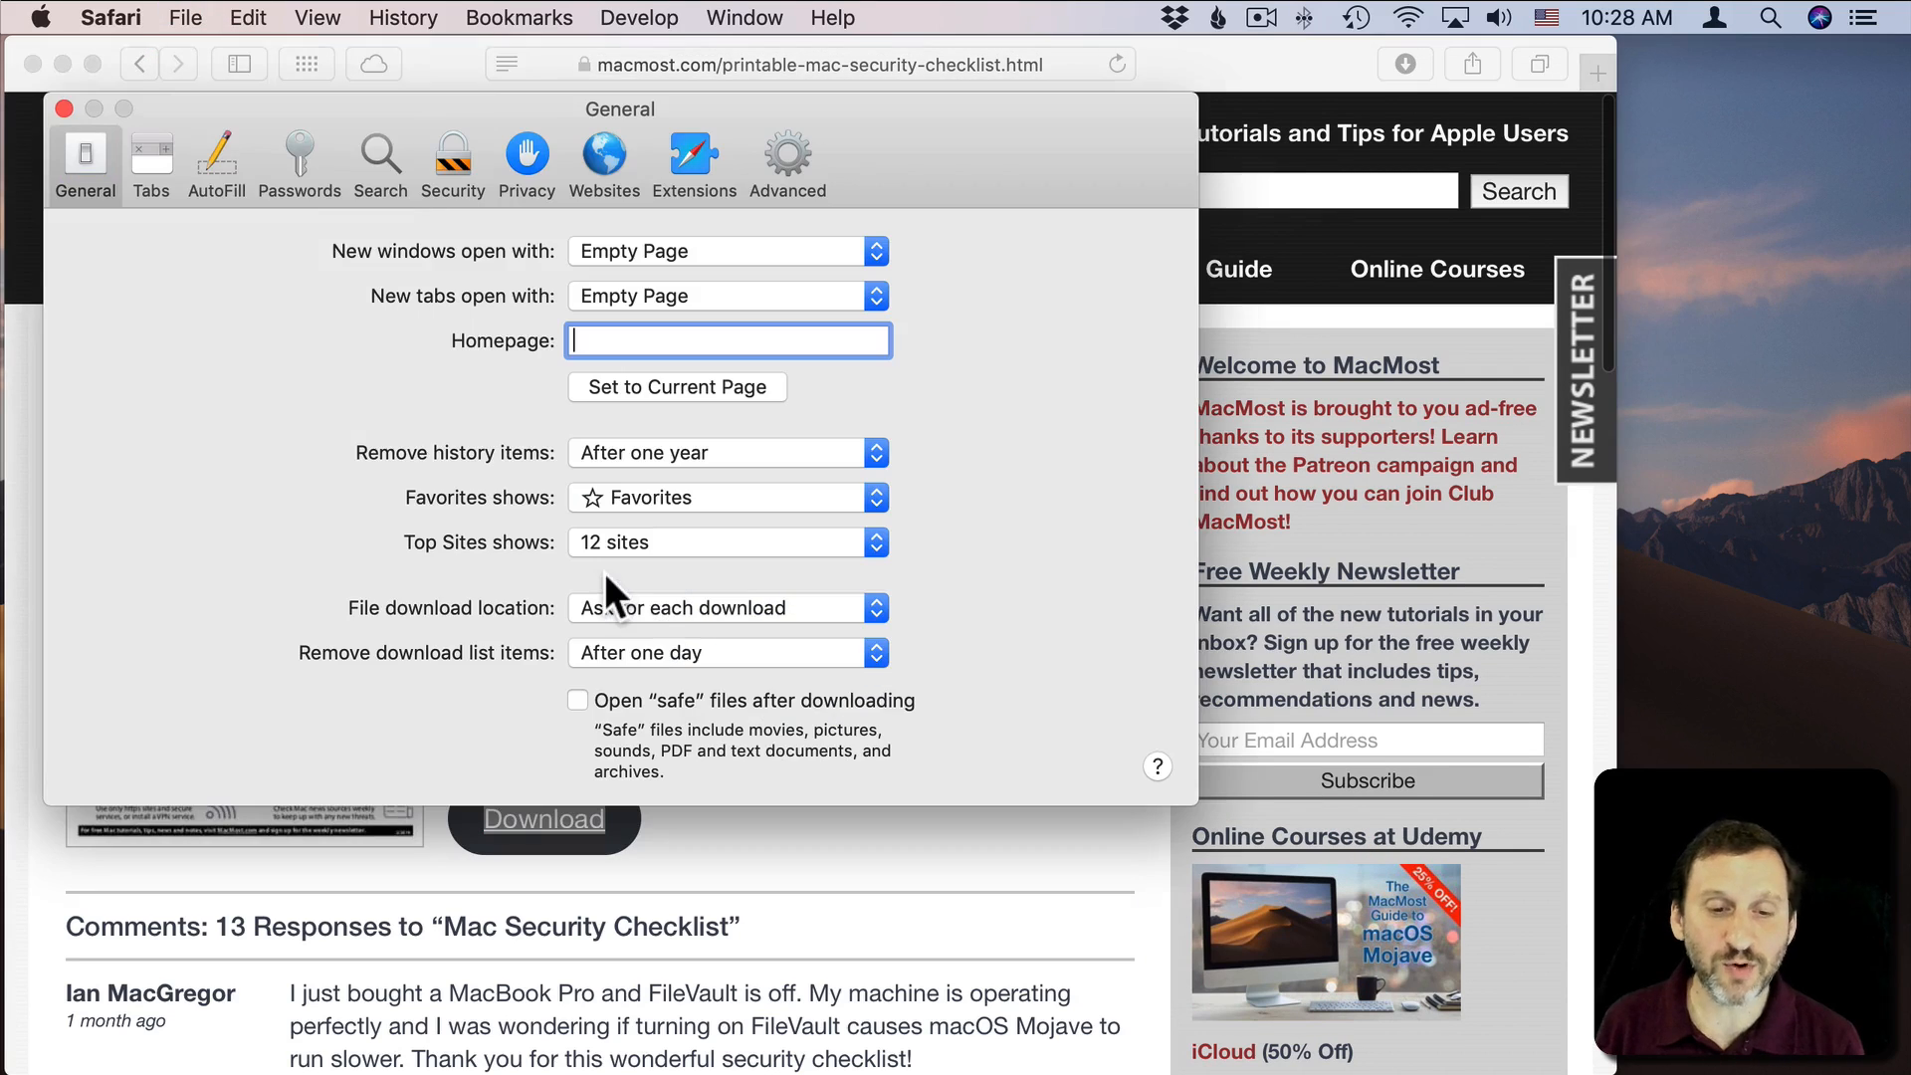
left_click(728, 607)
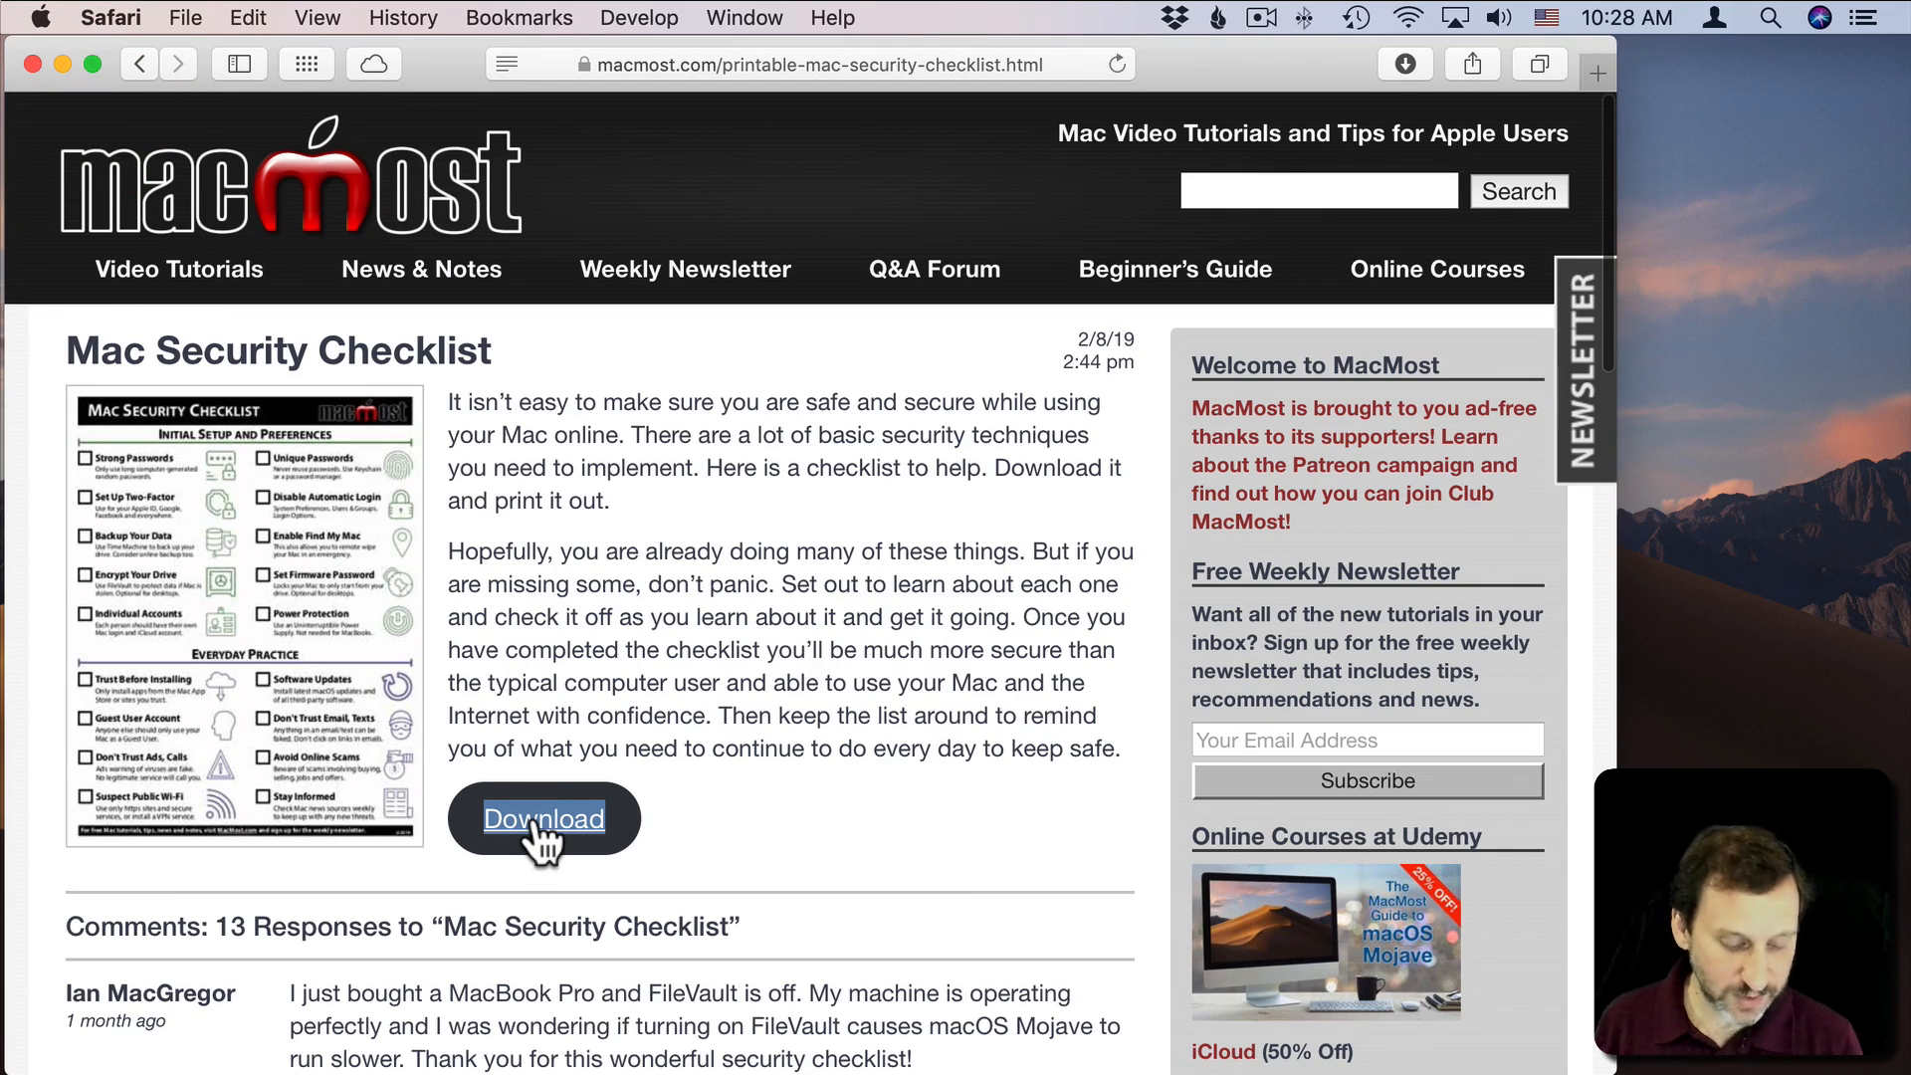
right_click(541, 819)
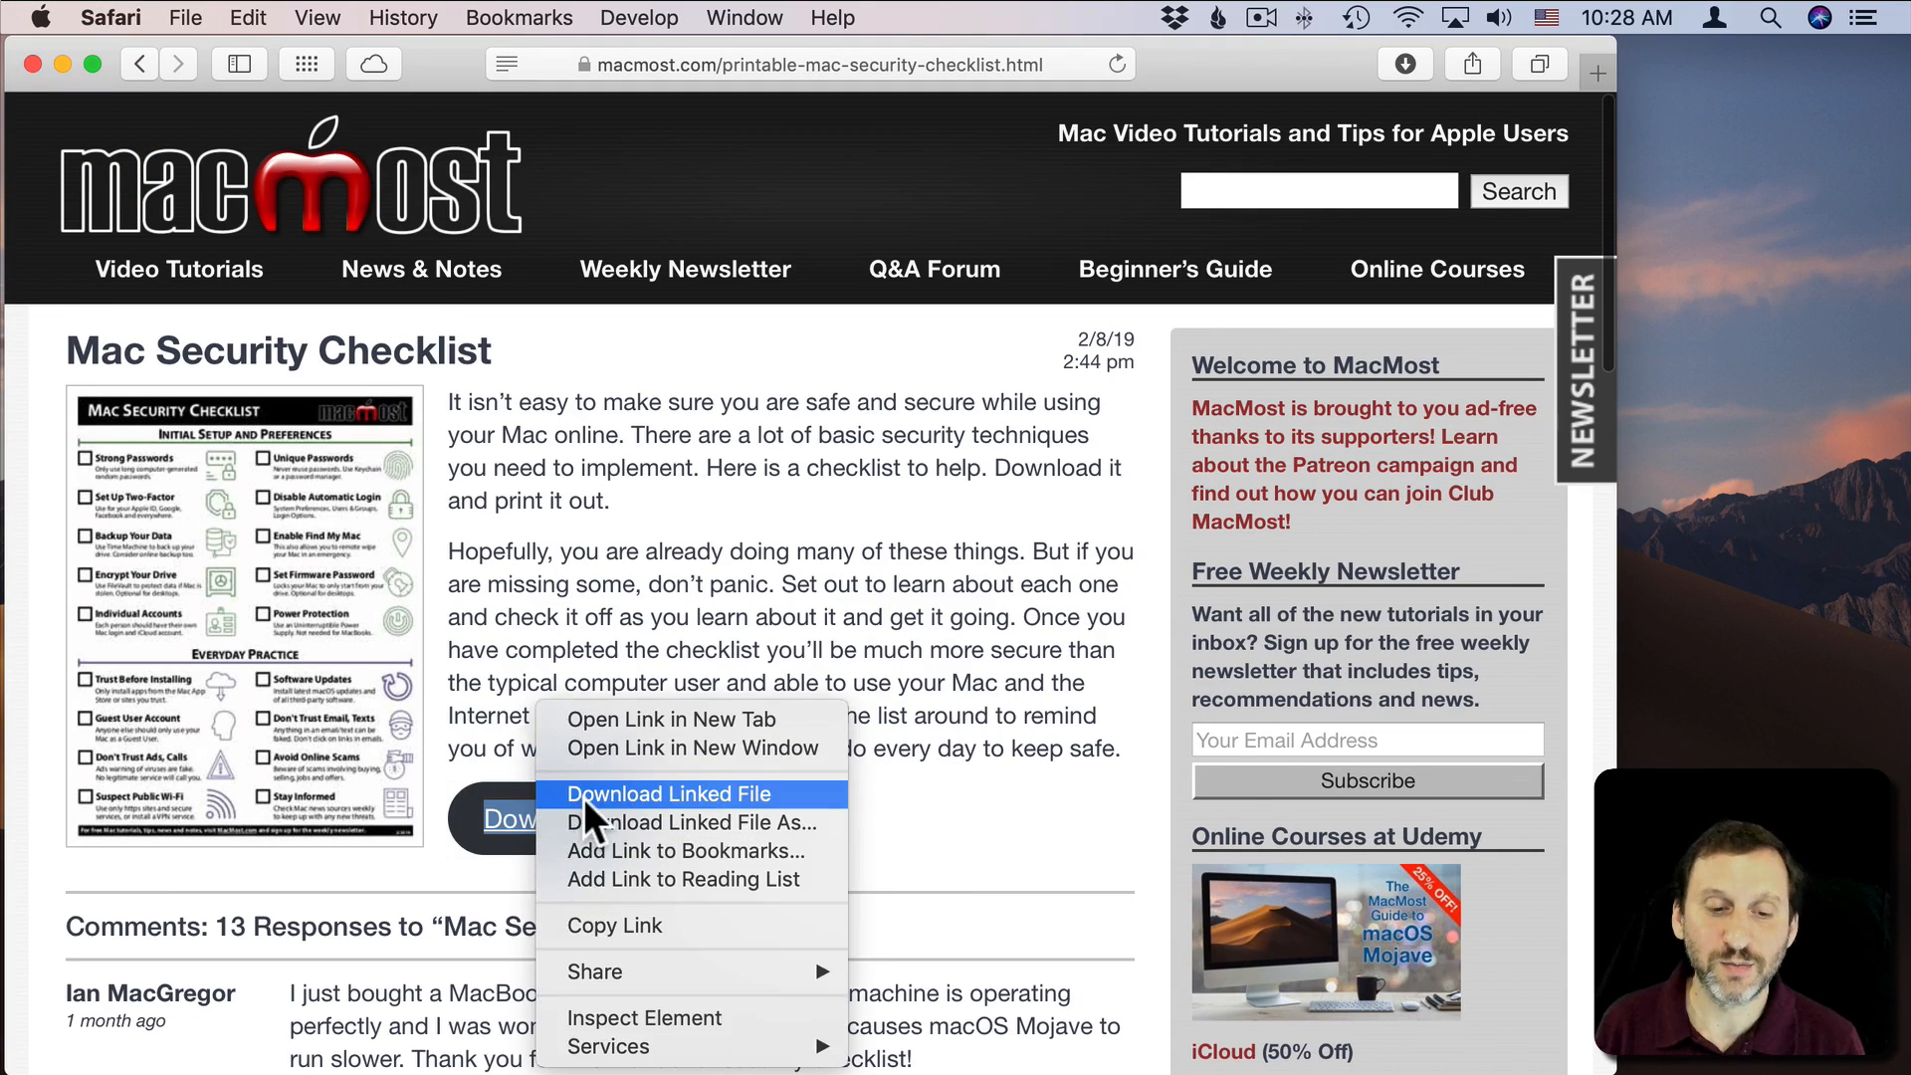
left_click(669, 794)
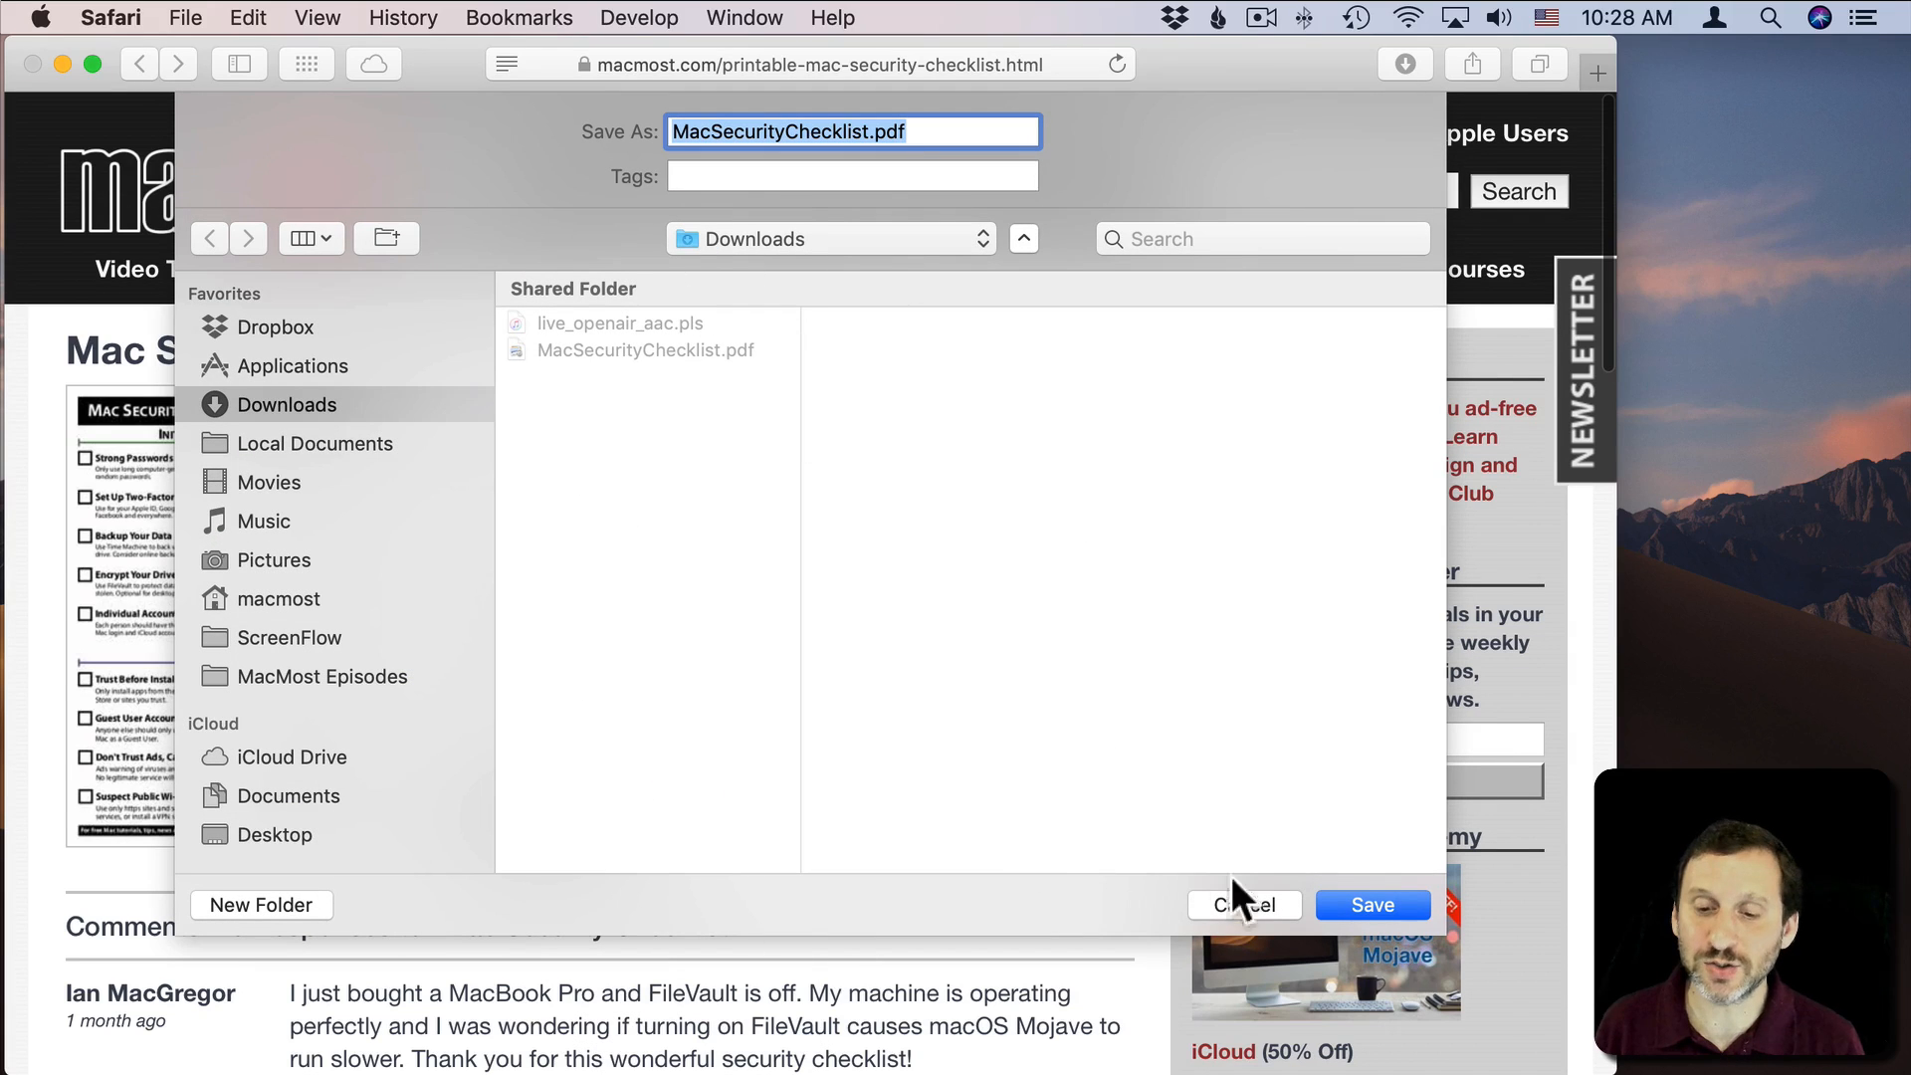
left_click(1244, 905)
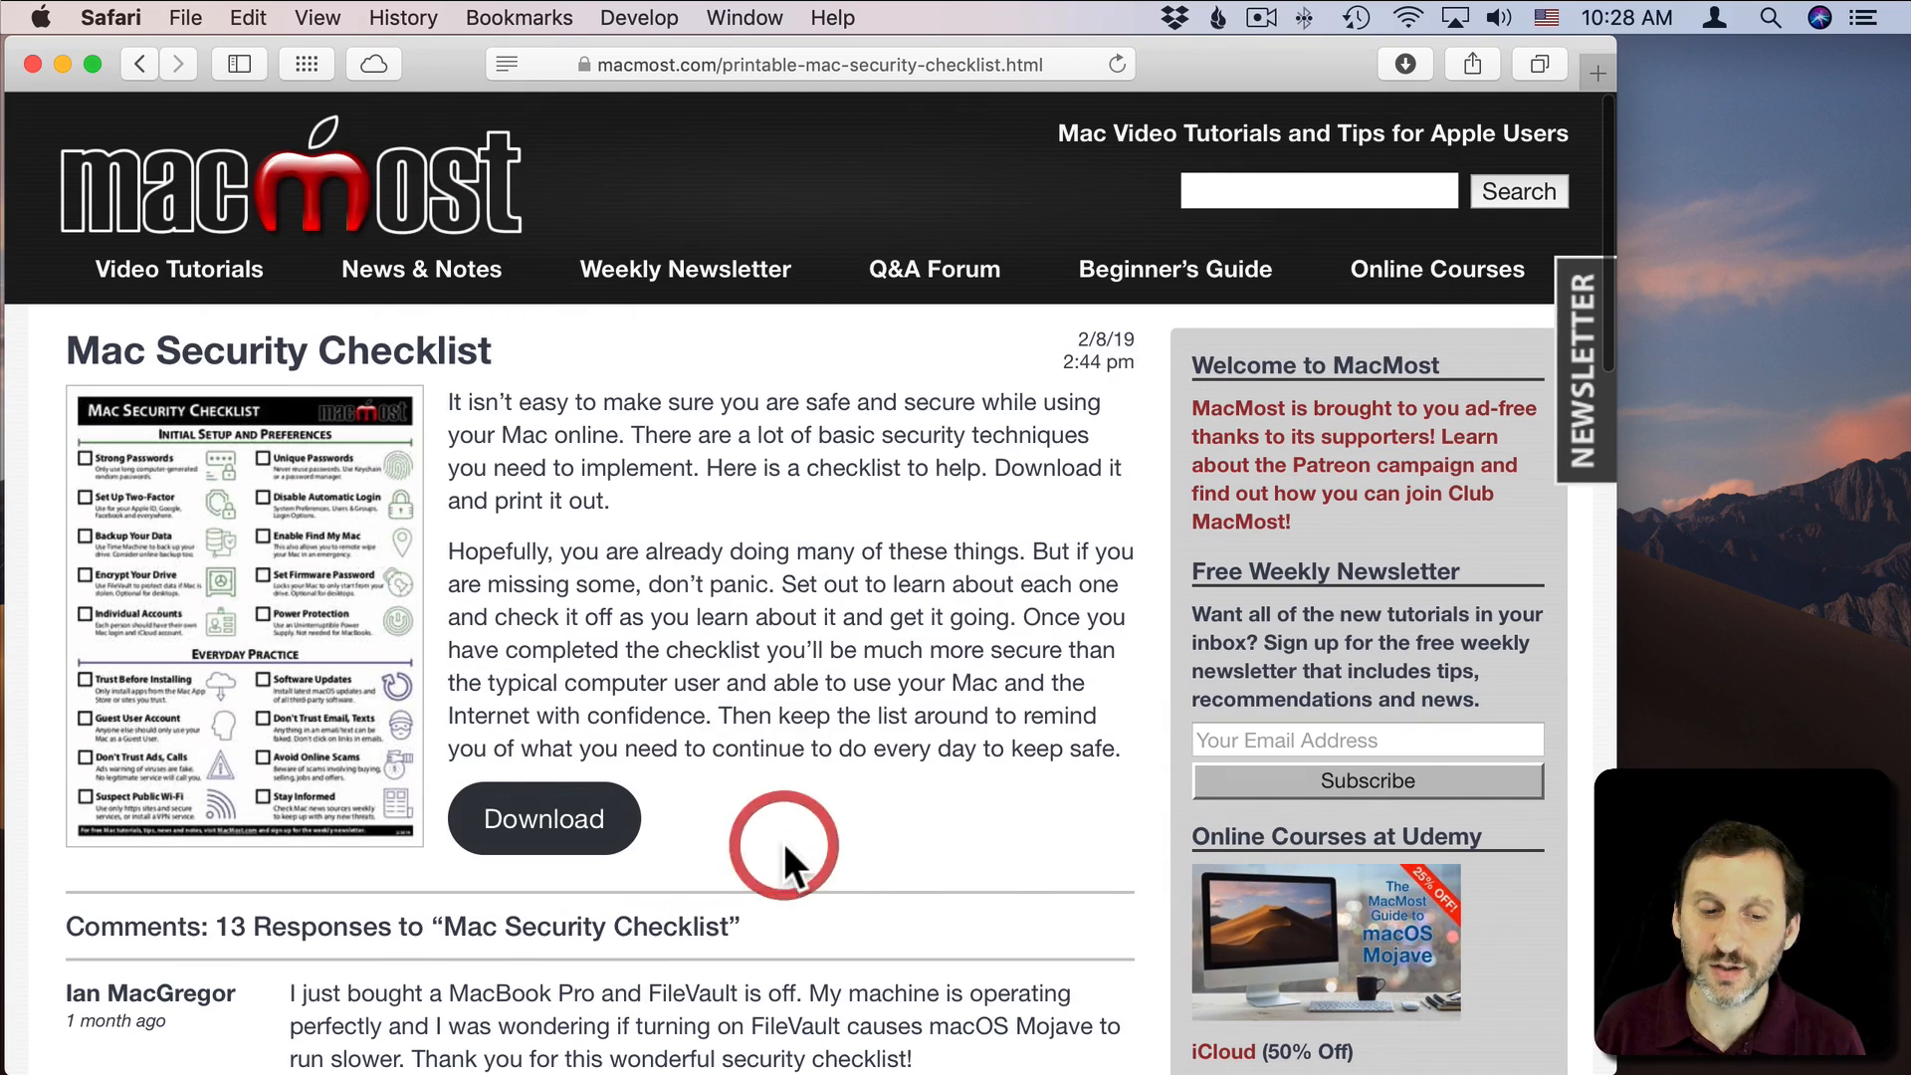
left_click(790, 848)
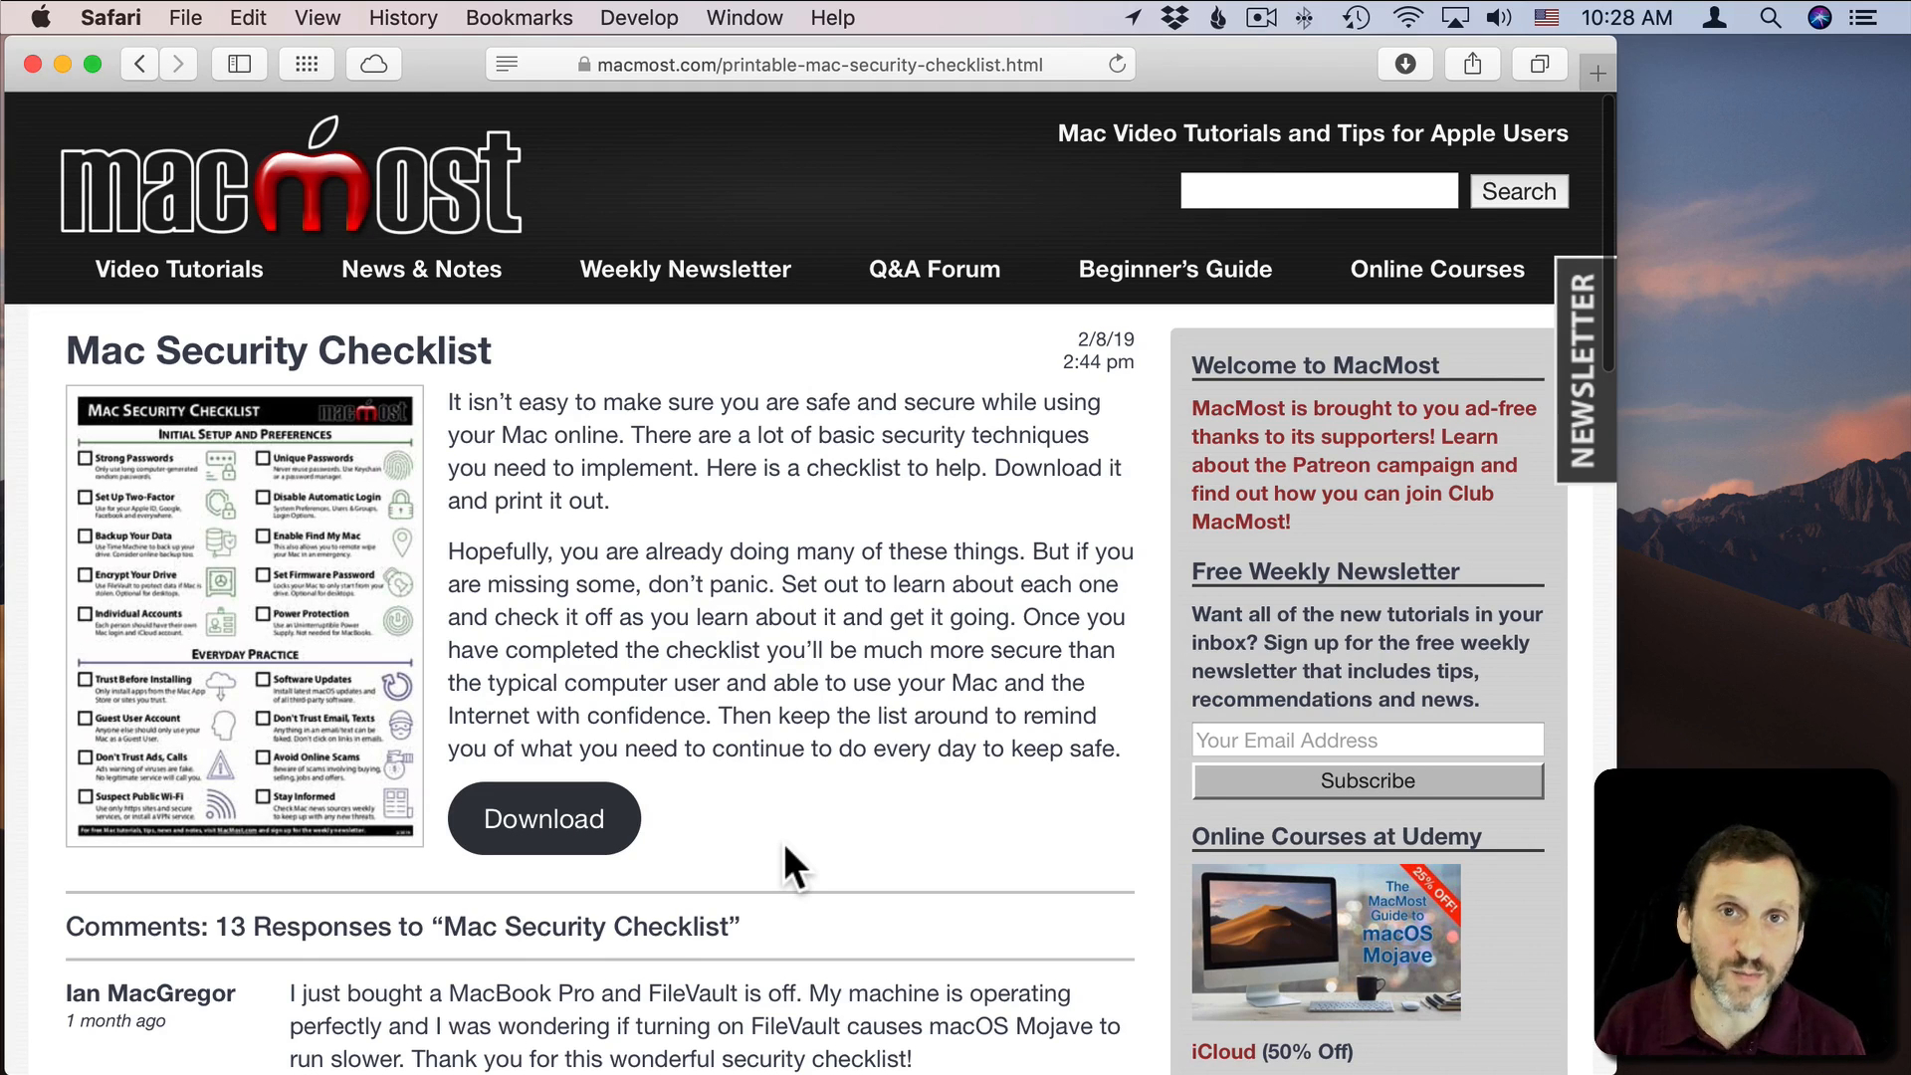
mouse_move(573, 862)
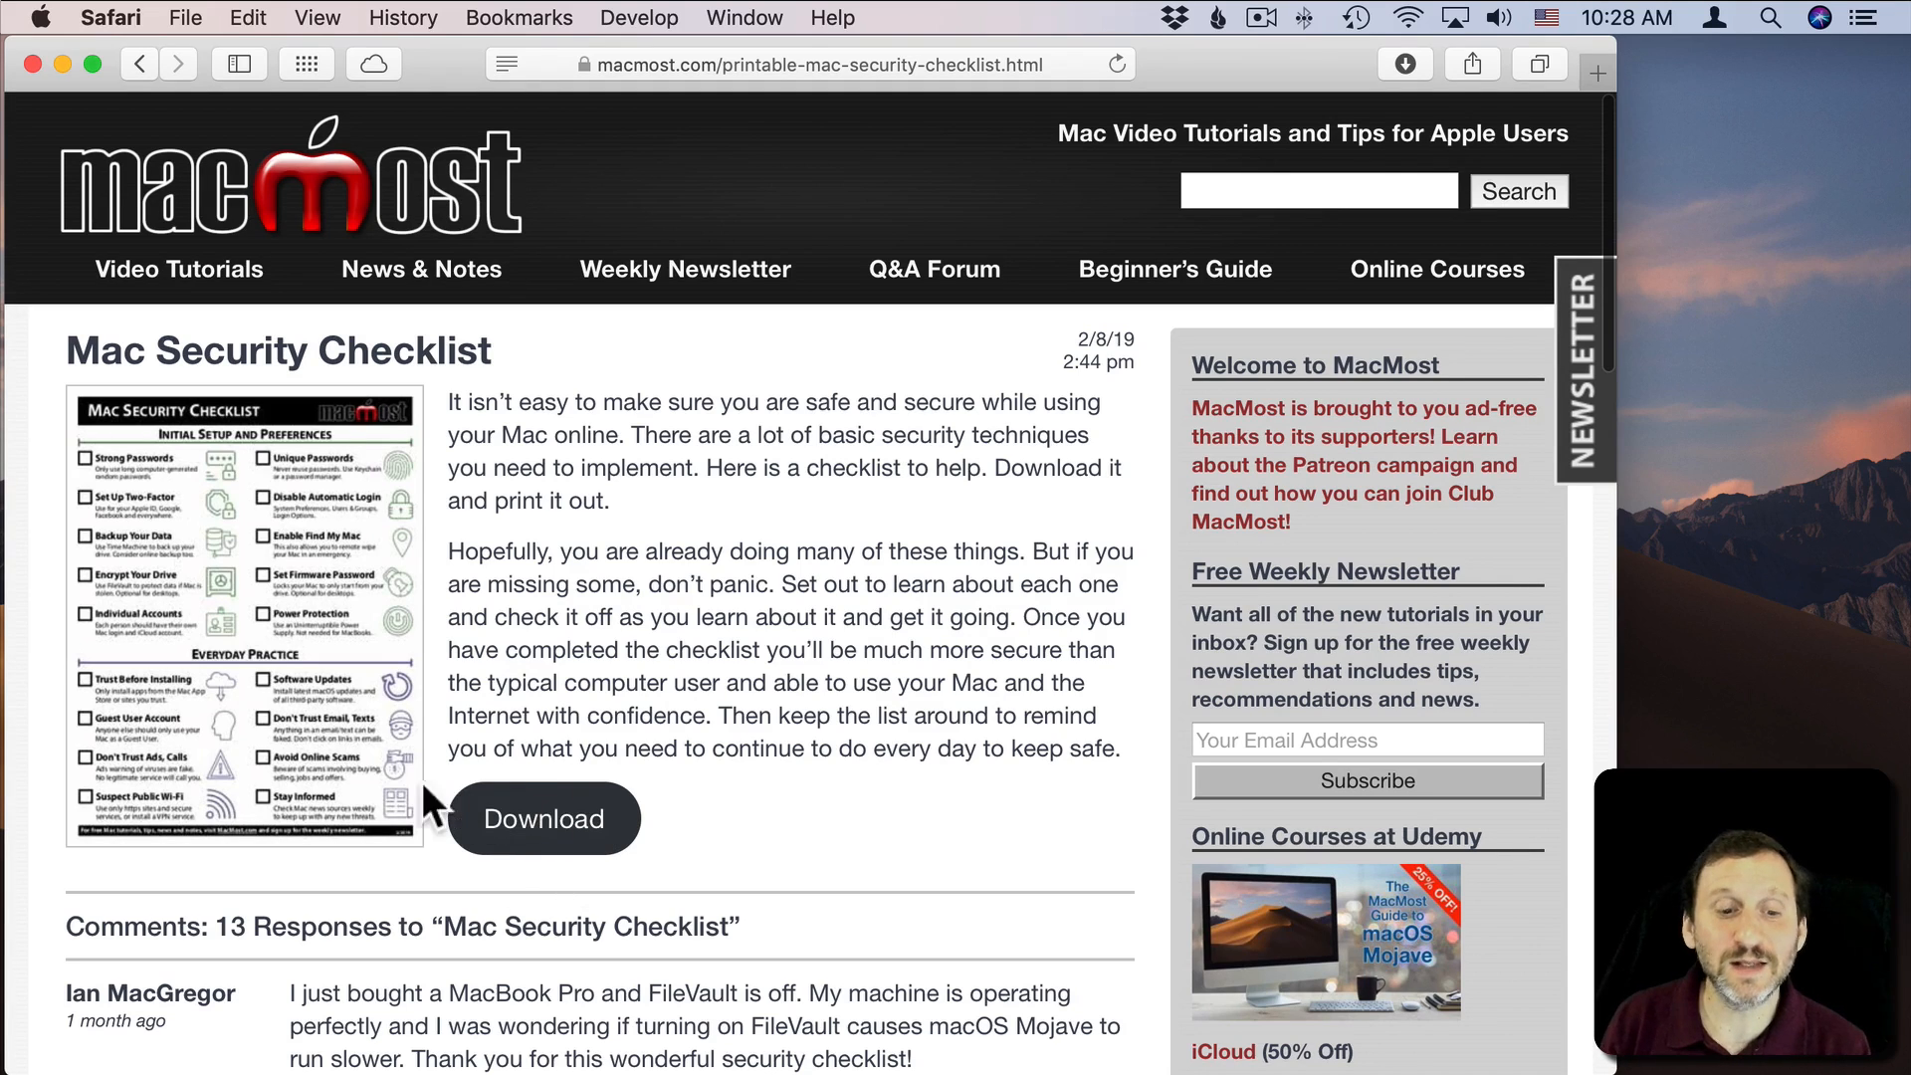
mouse_move(658, 829)
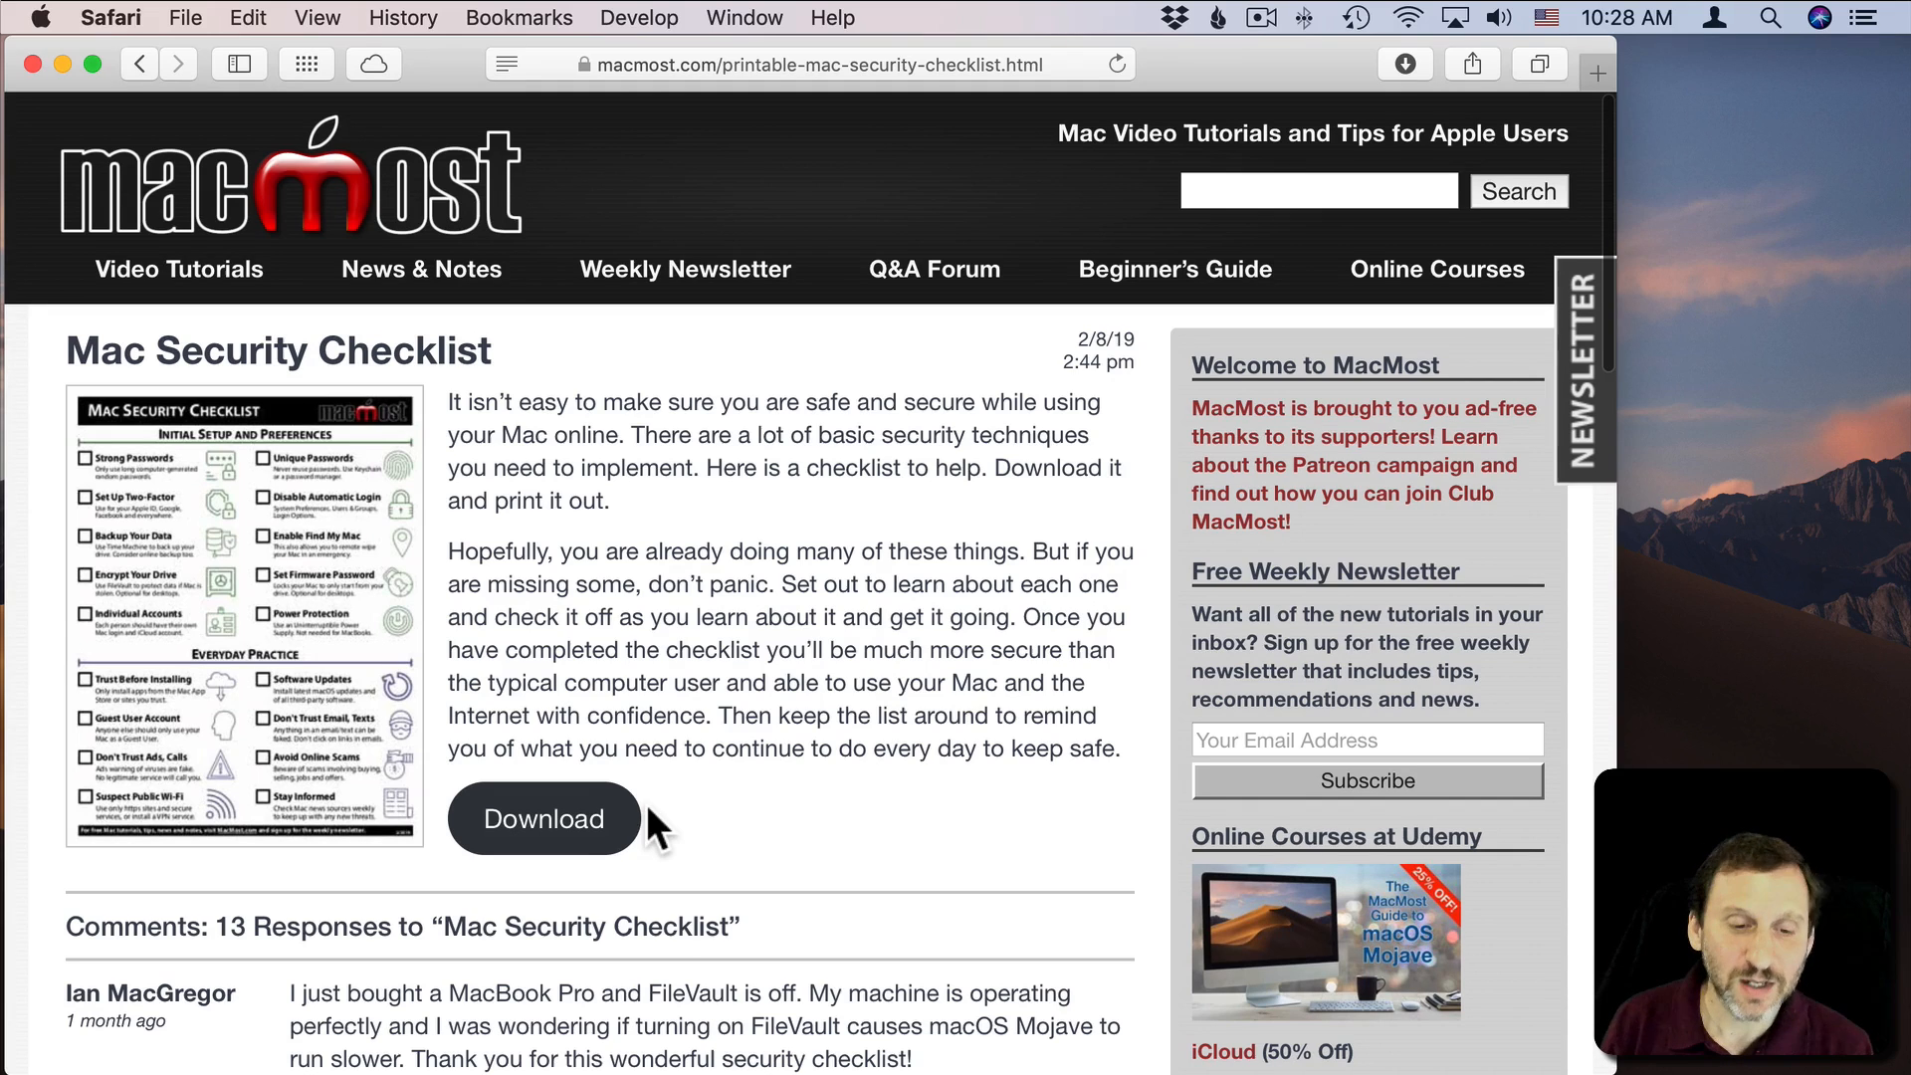
mouse_move(528, 827)
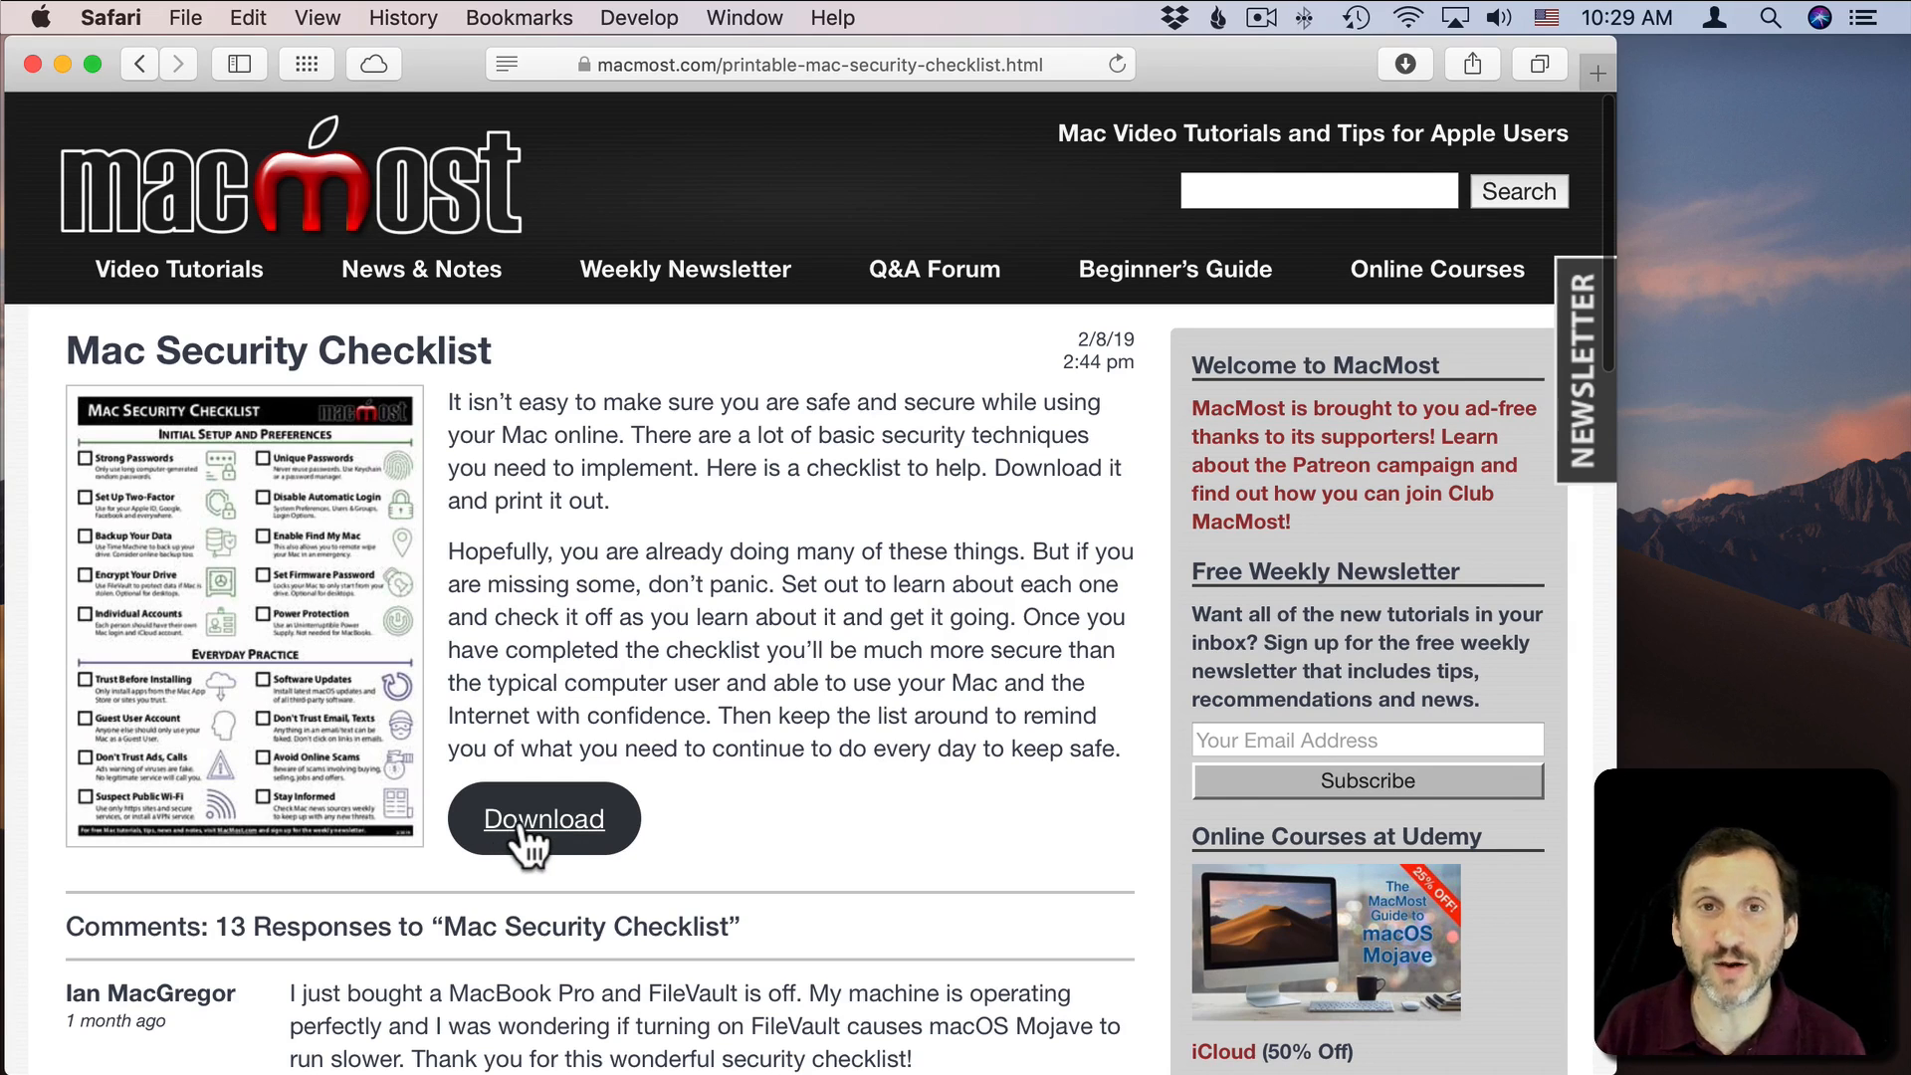
right_click(524, 819)
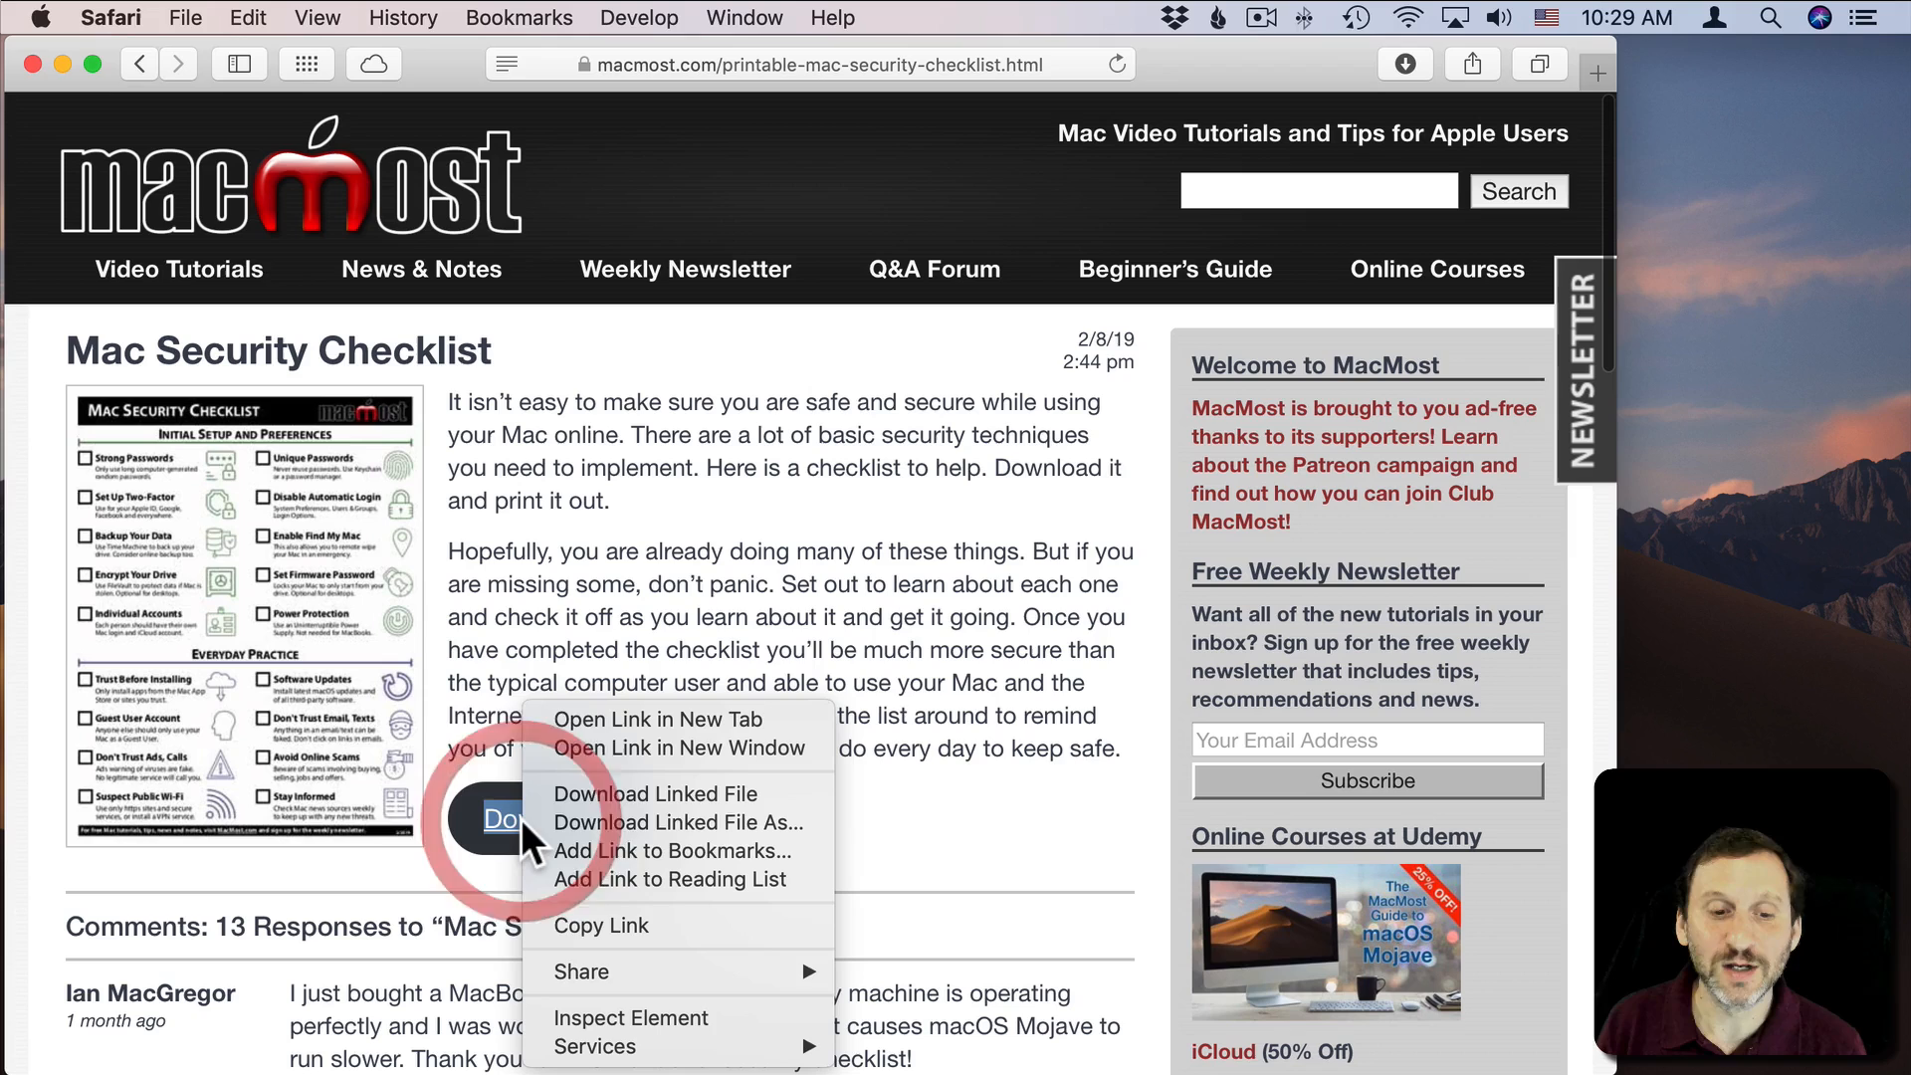
mouse_move(735, 834)
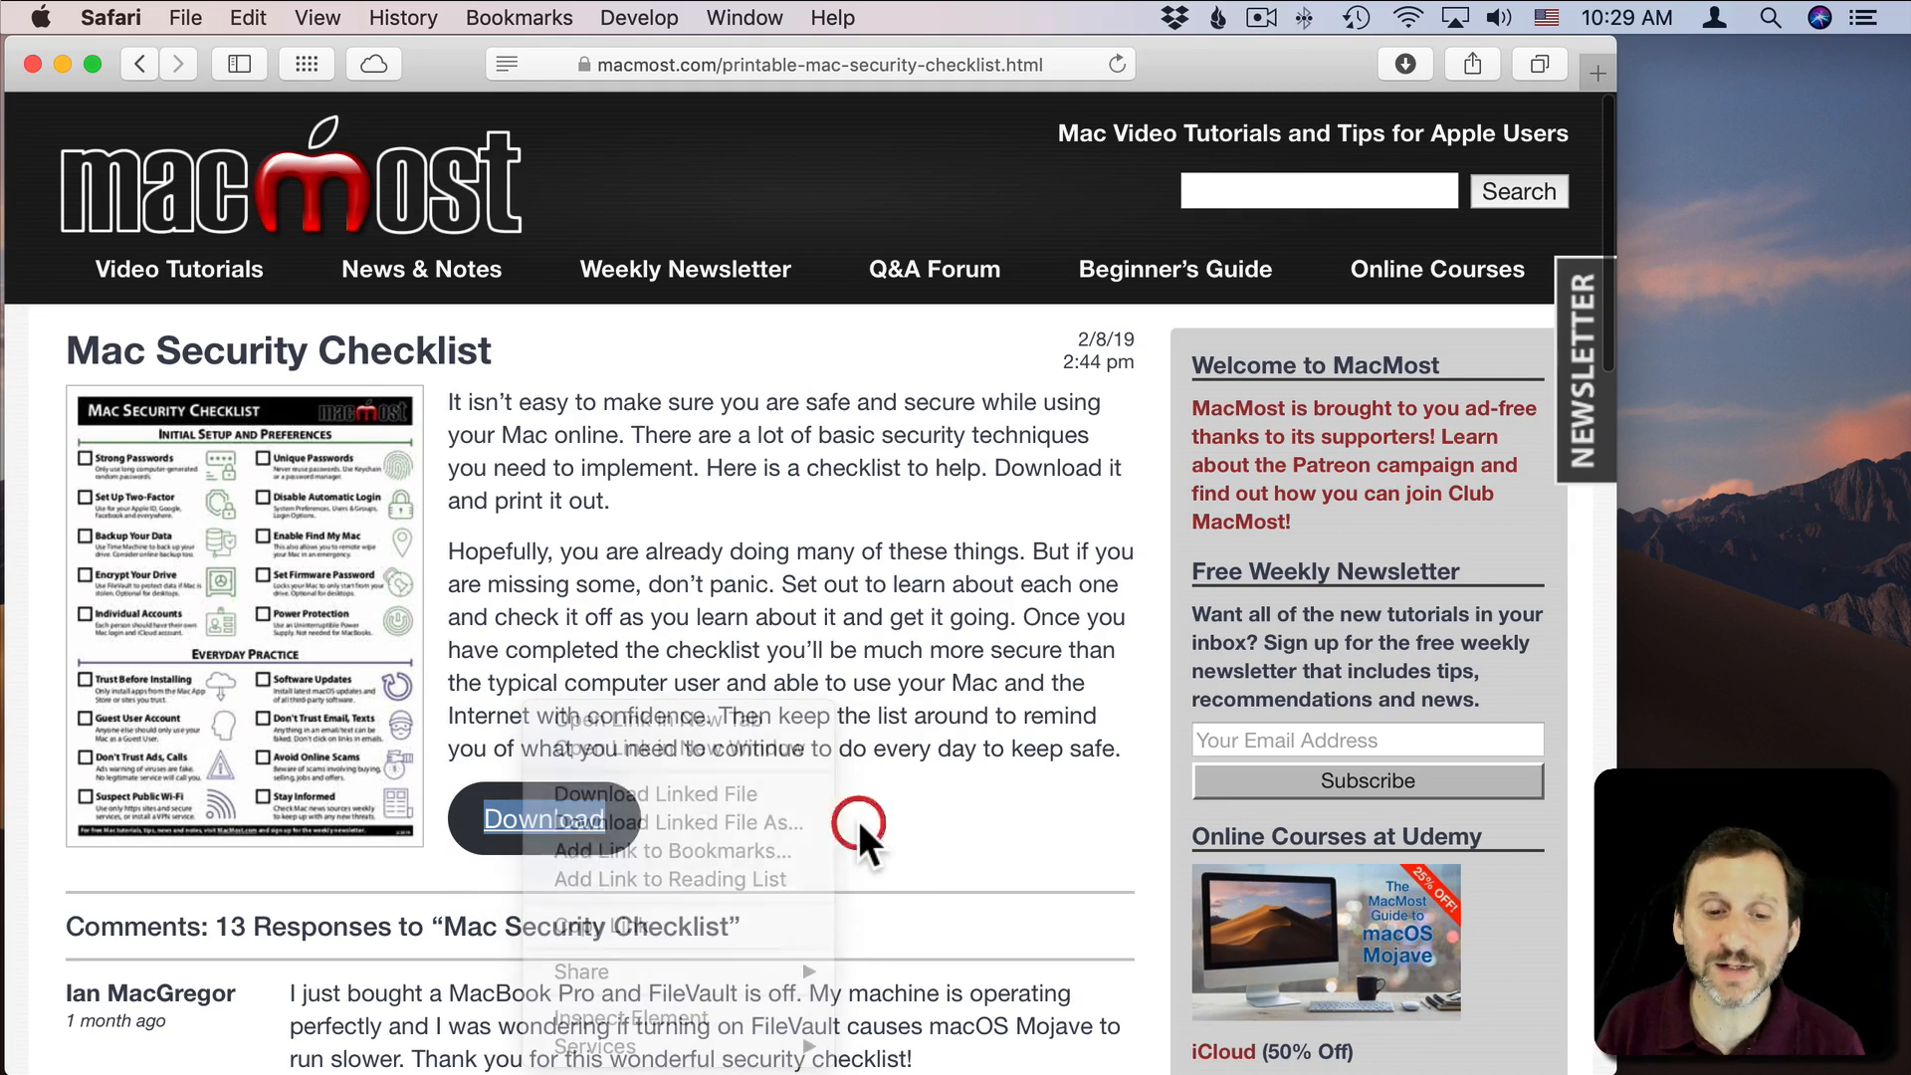
left_click(867, 838)
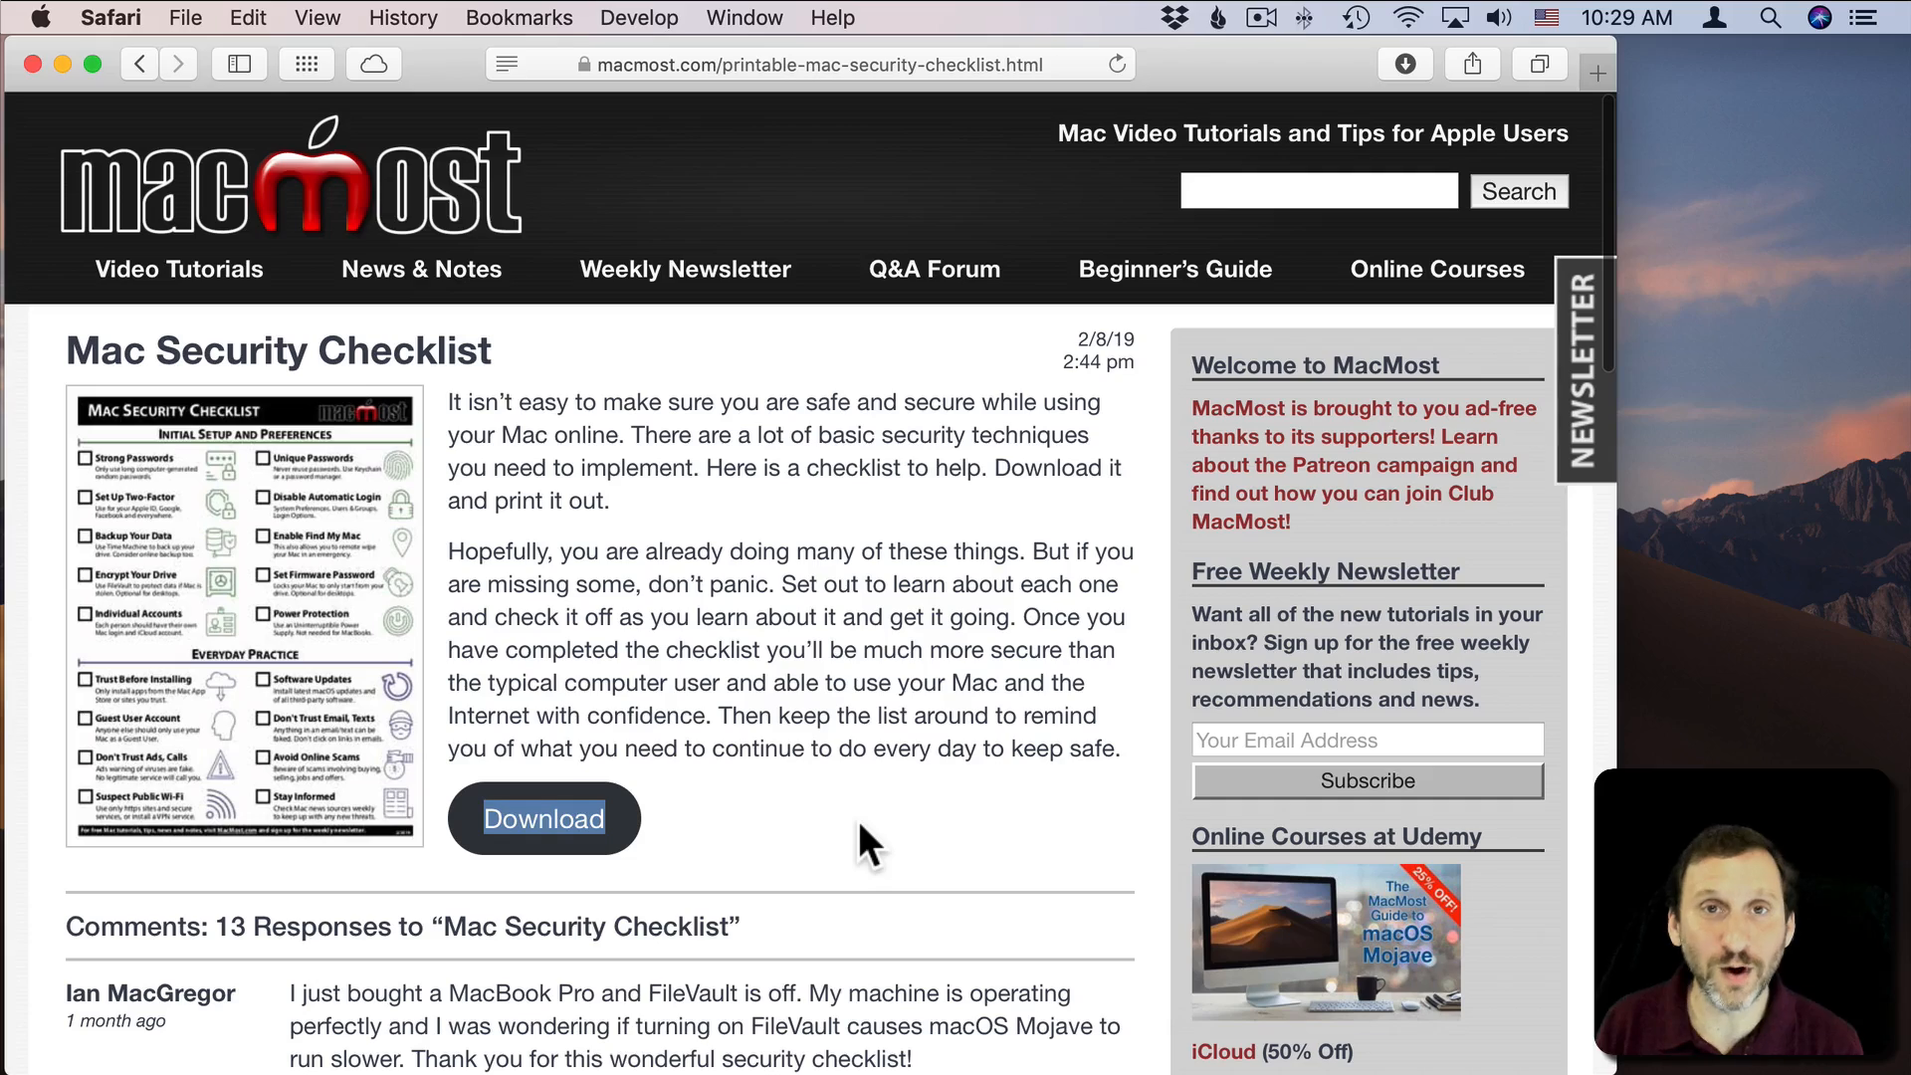